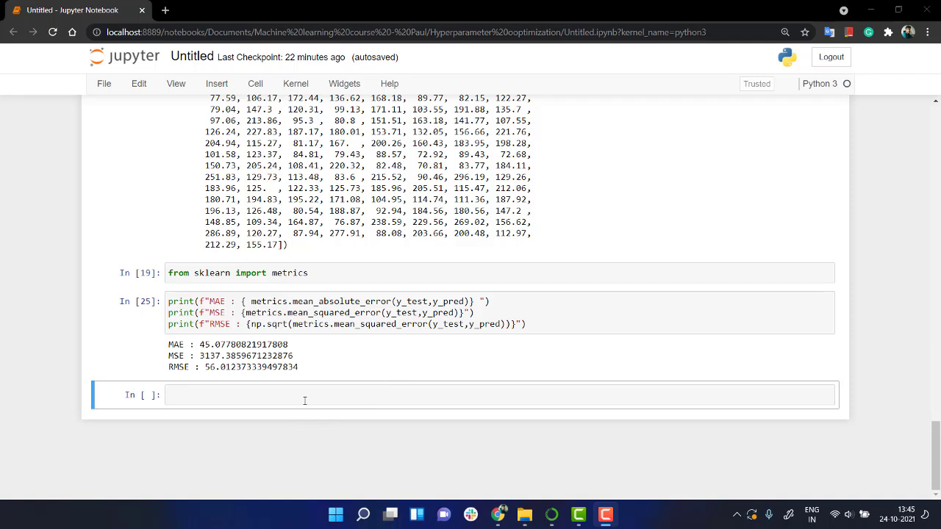
Step: Add a '# Grid Search' markdown heading in the empty cell below the error metrics
click(305, 394)
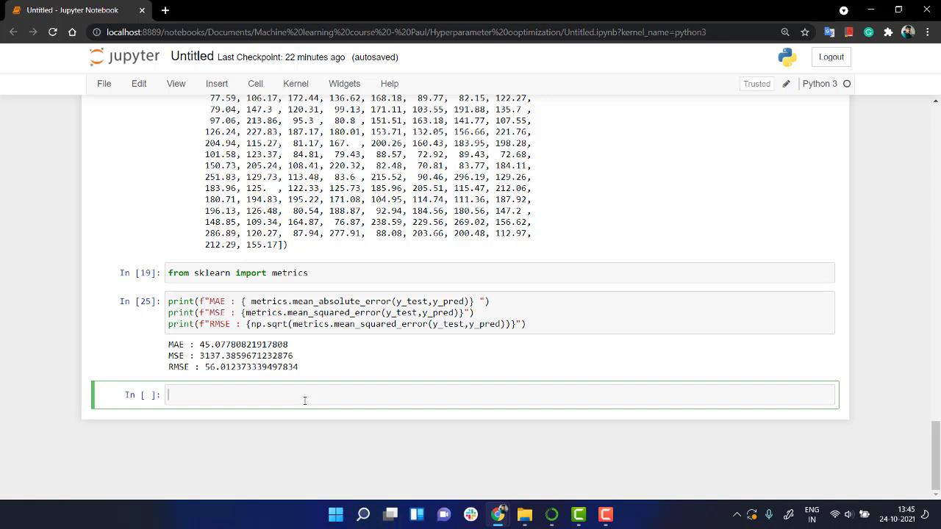
text(#)
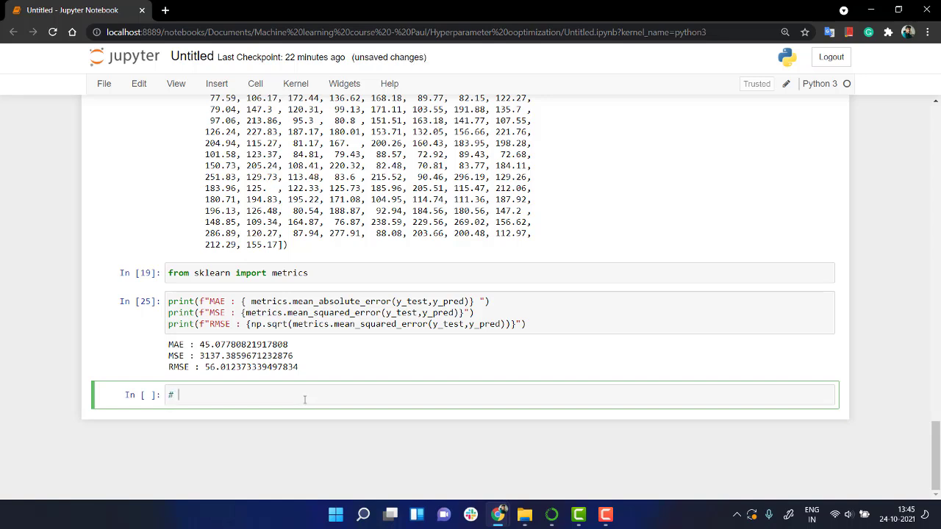
text(Grid Sear)
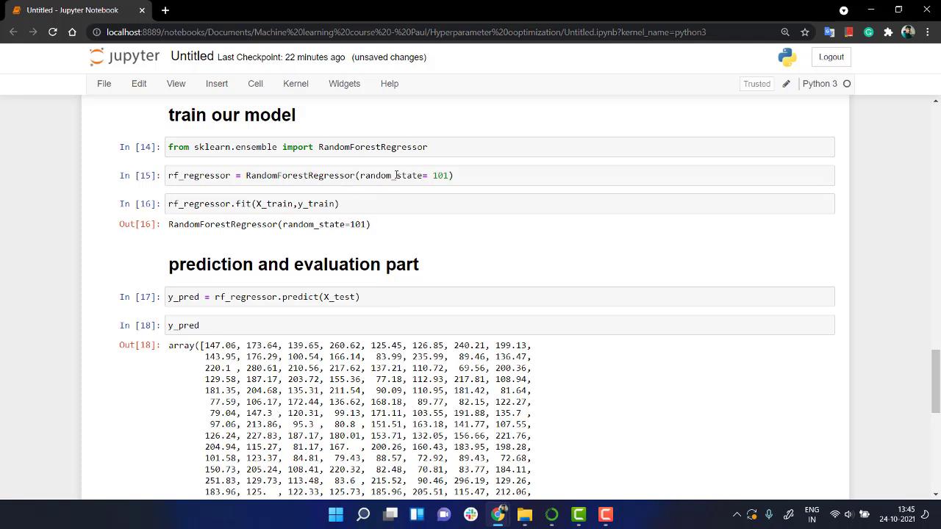
scroll(down, 3)
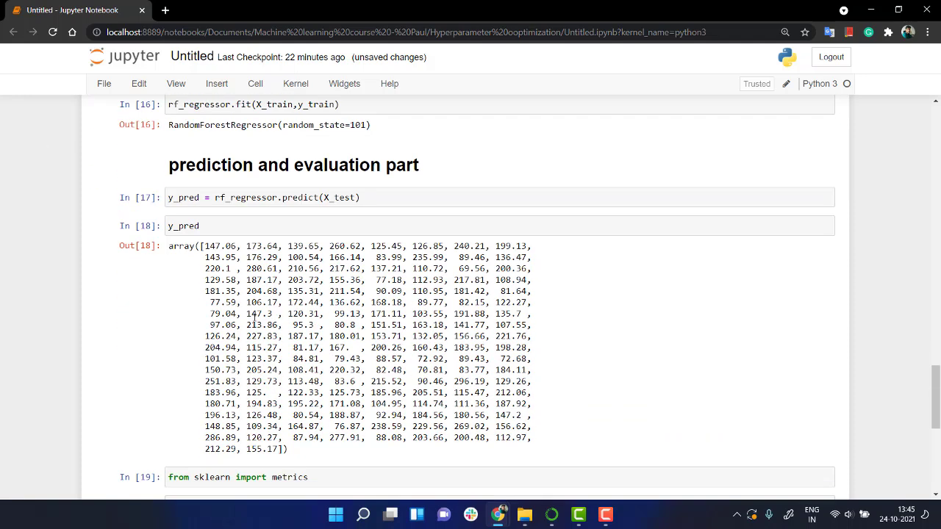
scroll(down, 3)
text(rf_regressor = RandomForestRegressor(random_state= 101))
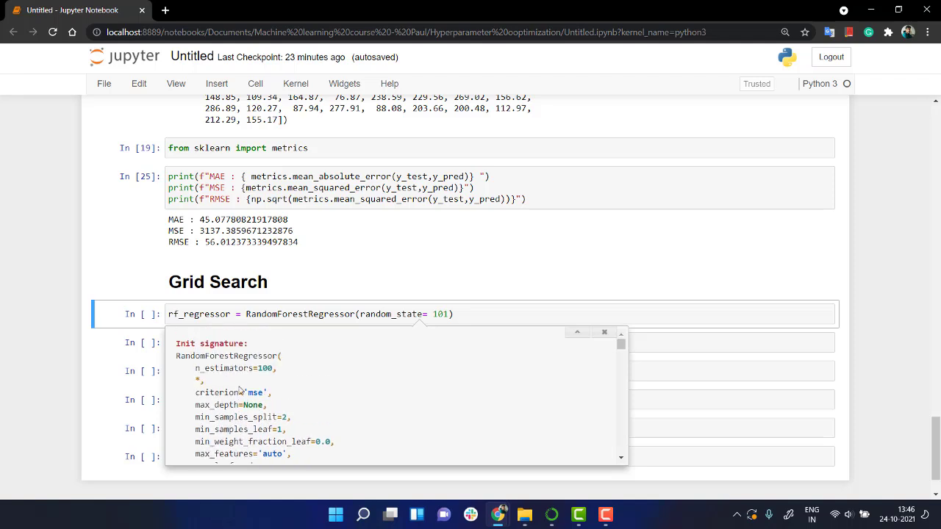
scroll(down, 3)
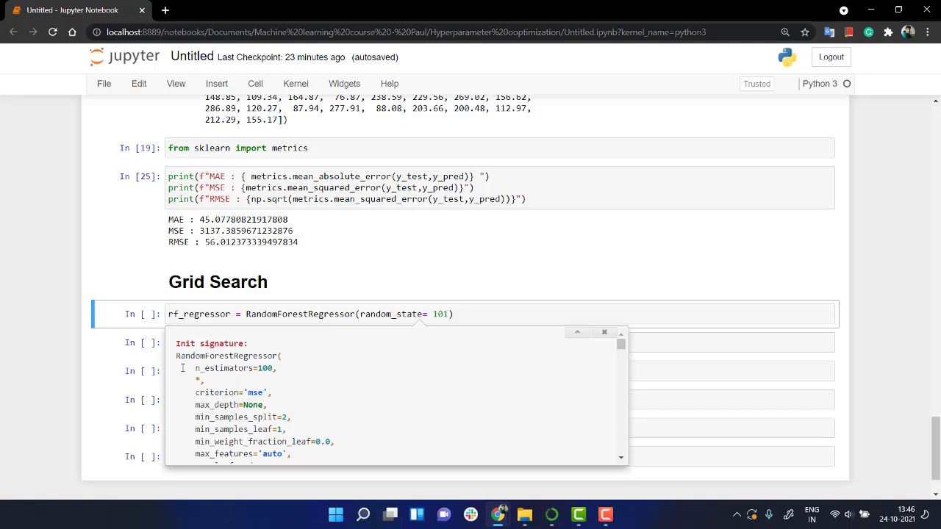
double_click(232, 367)
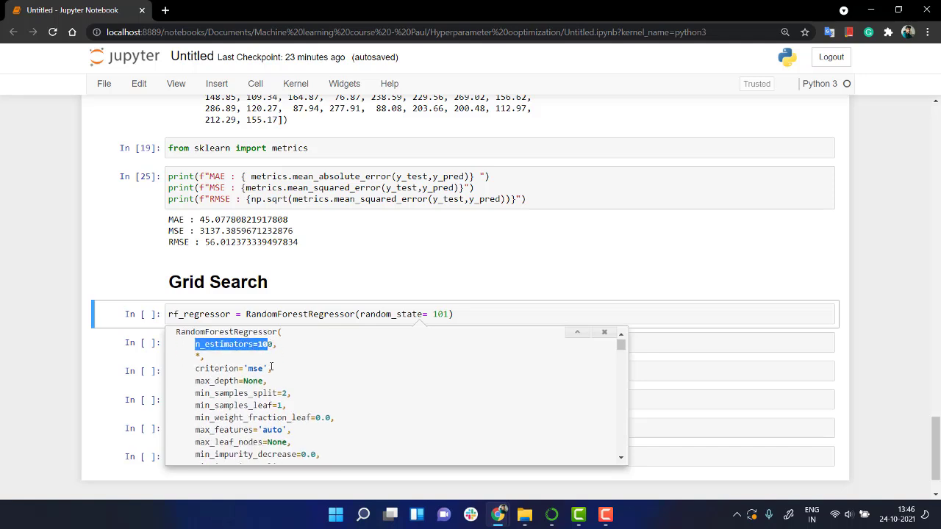
scroll(down, 3)
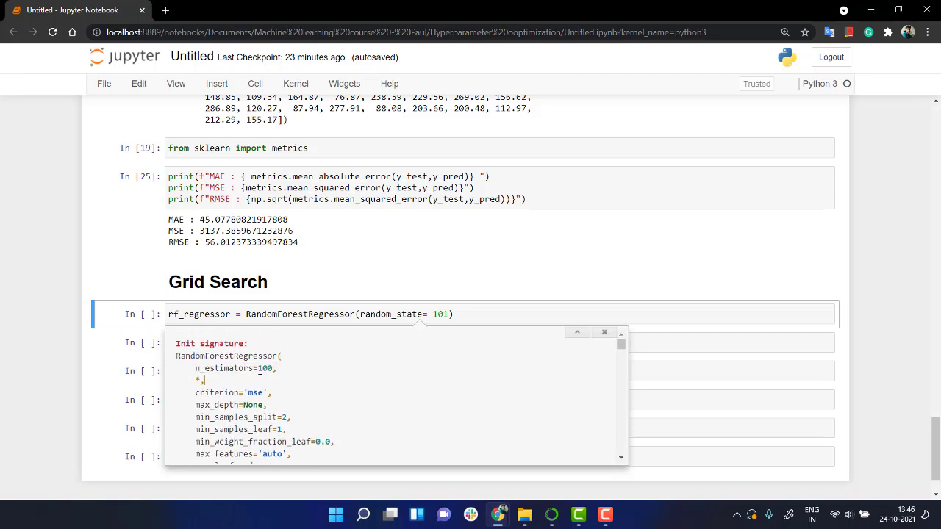
mouse_move(277, 383)
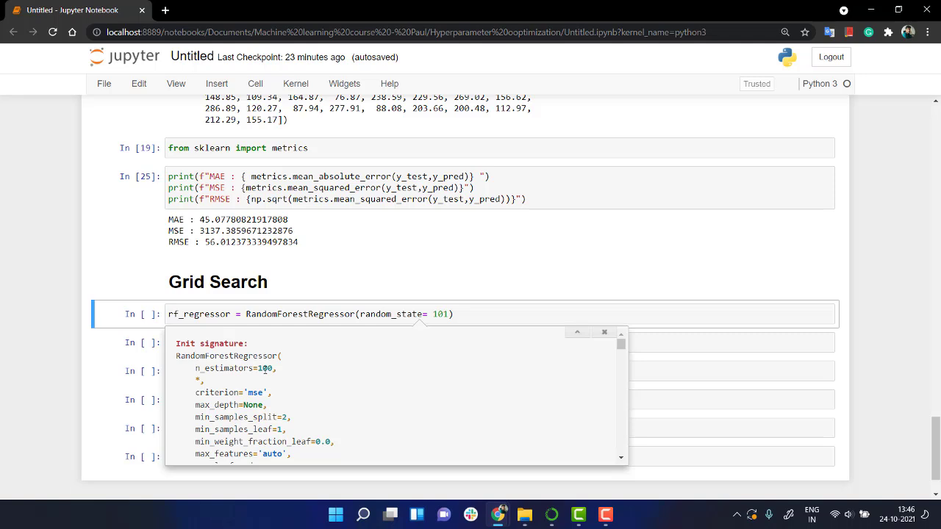
mouse_move(263, 371)
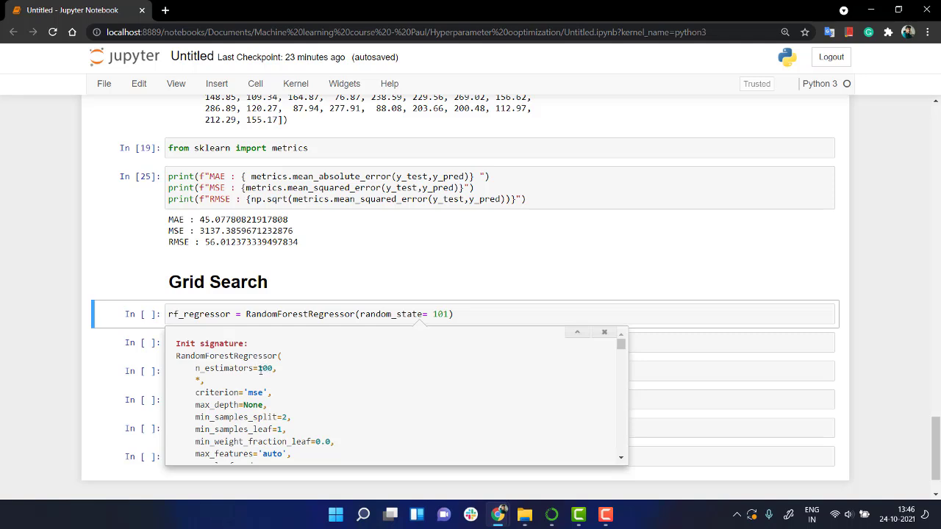
mouse_move(279, 385)
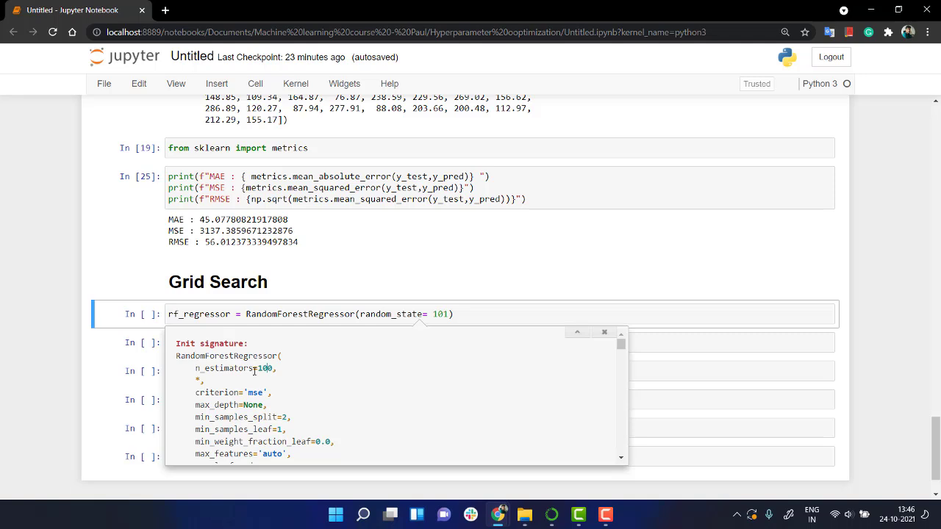
mouse_move(274, 380)
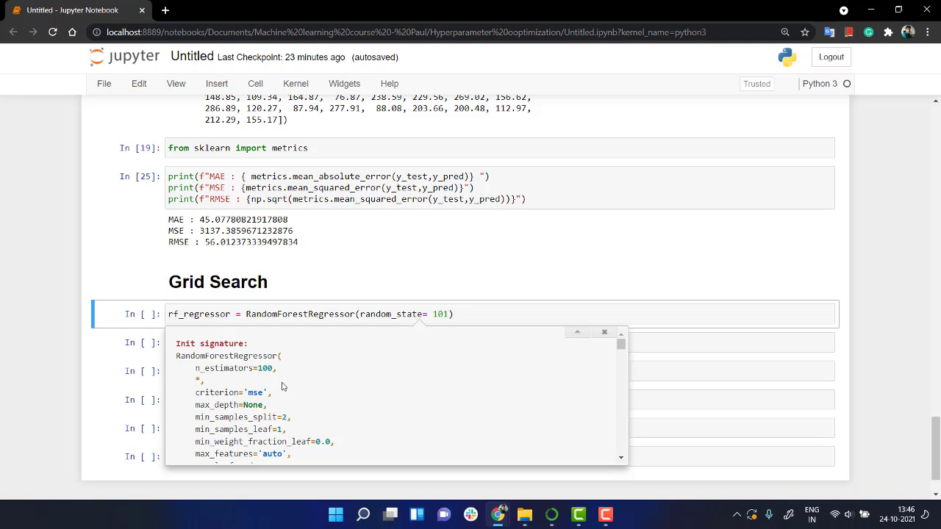
scroll(down, 3)
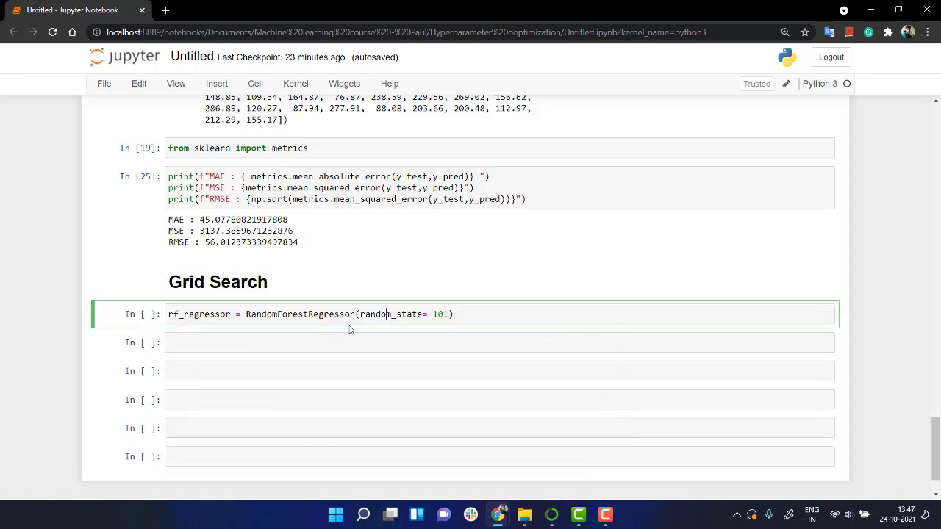
Step: Start grid = {'n_estimators': np.arange(5,100,5)}, correcting the arange typo along the way
click(363, 341)
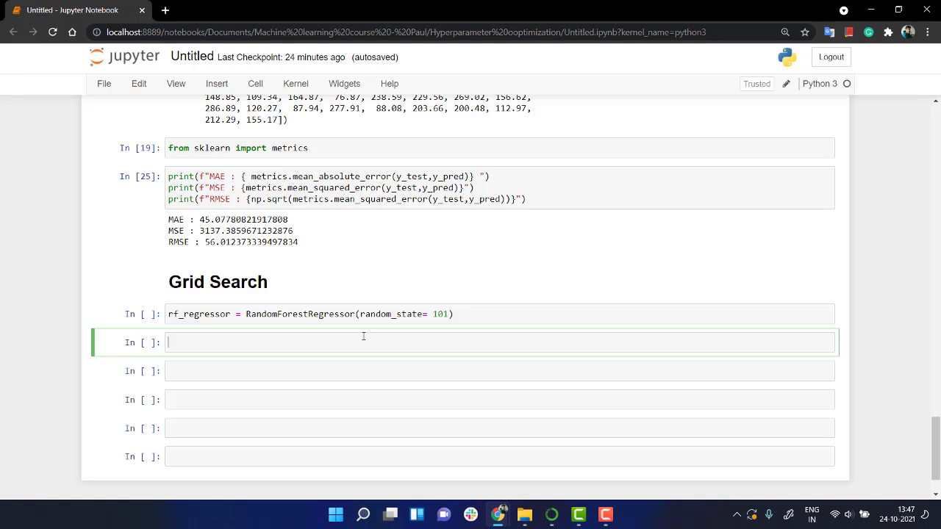
text(grid = {)
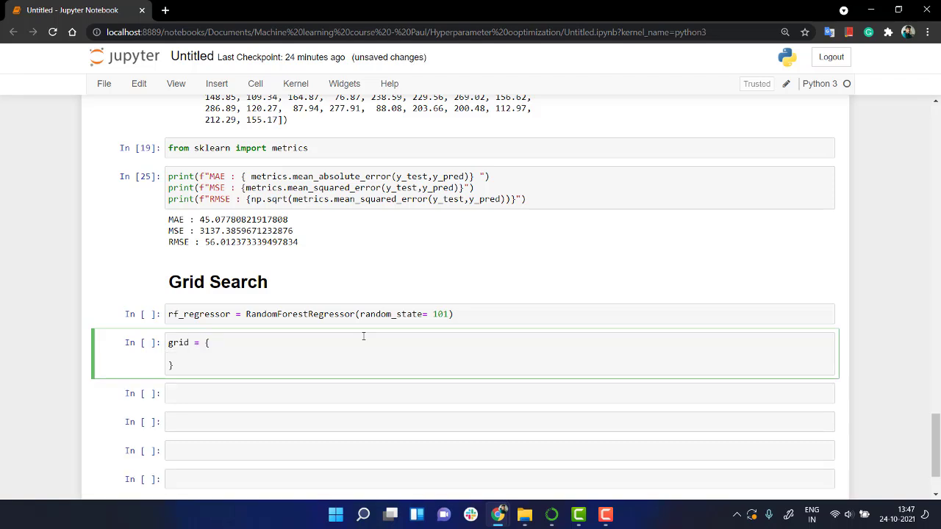
text('n)
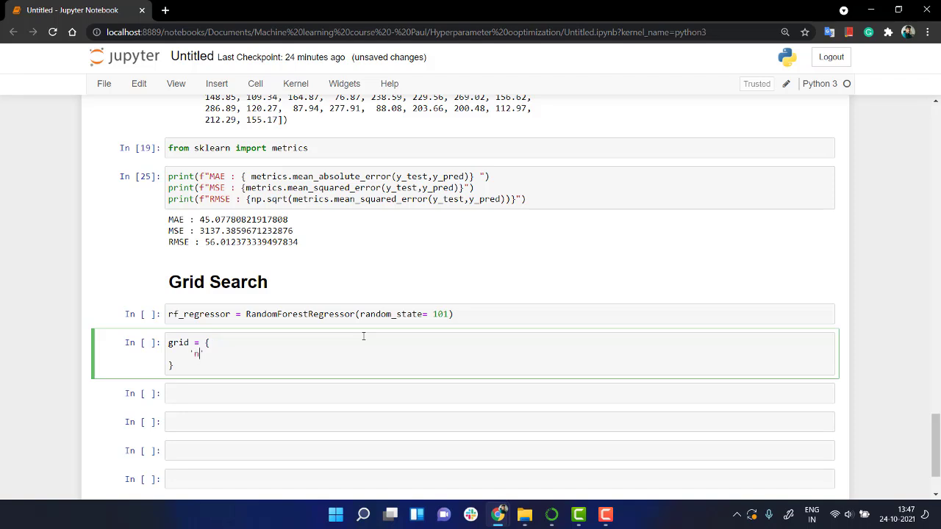
text(_)
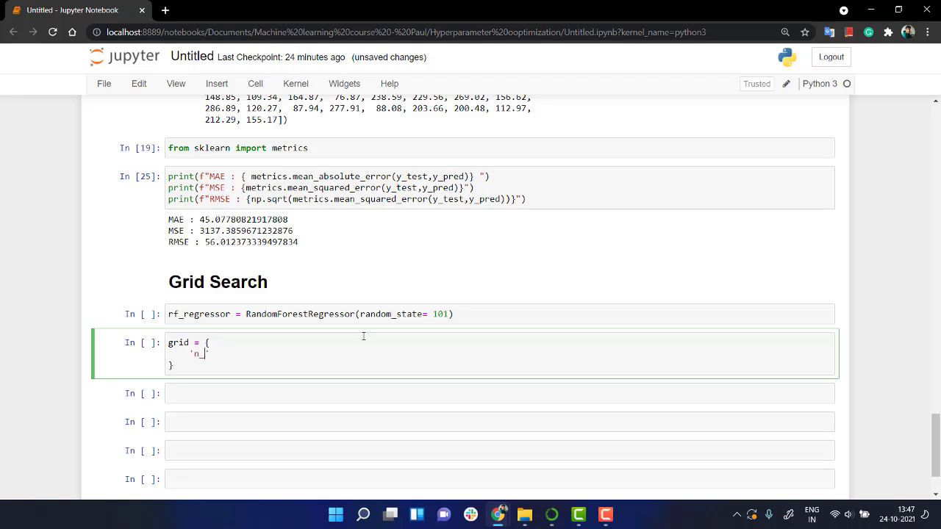
text(estima)
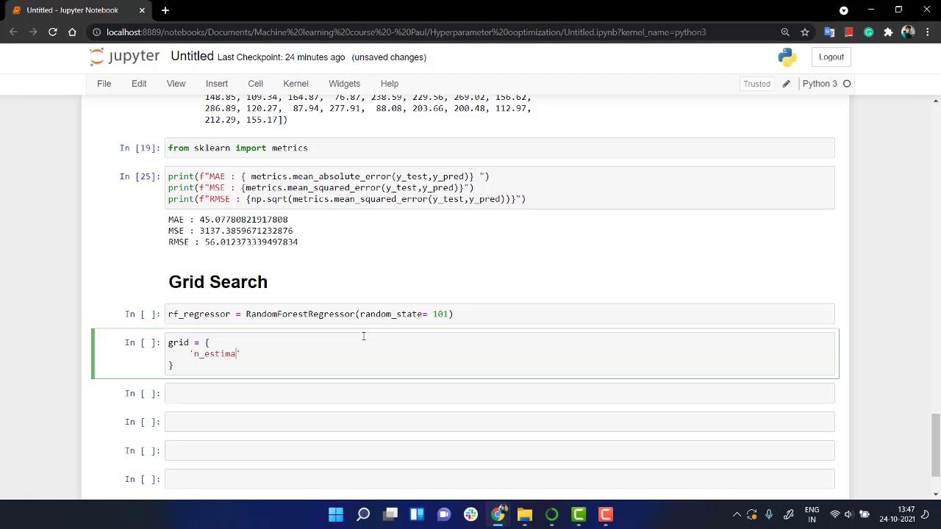
text(tors)
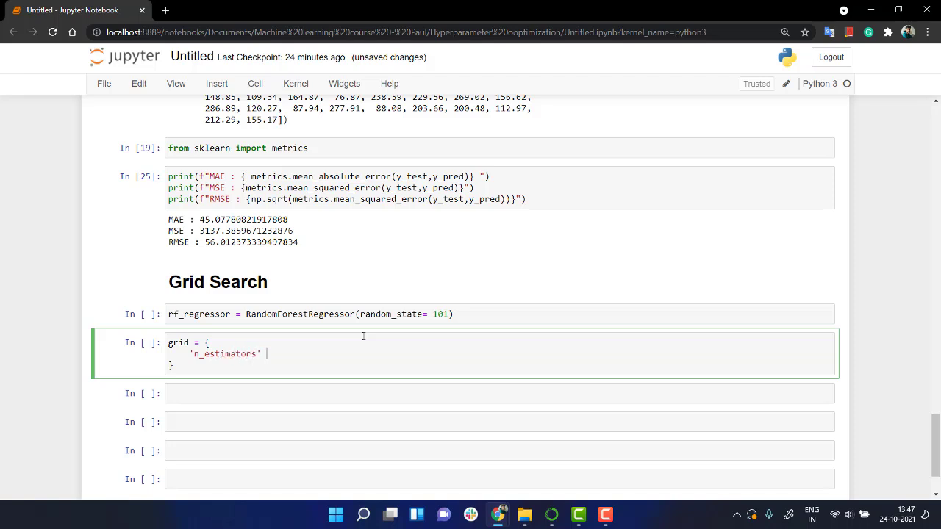
text(:)
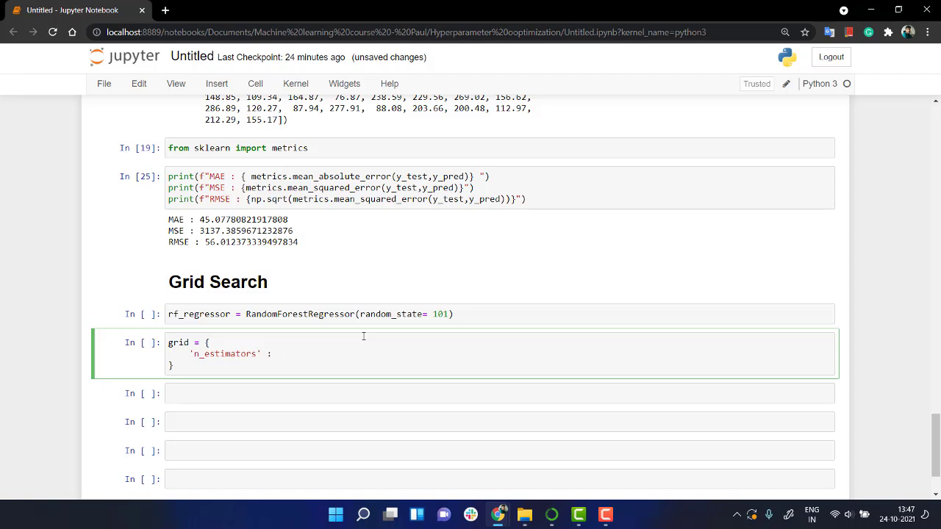
text(np.arra)
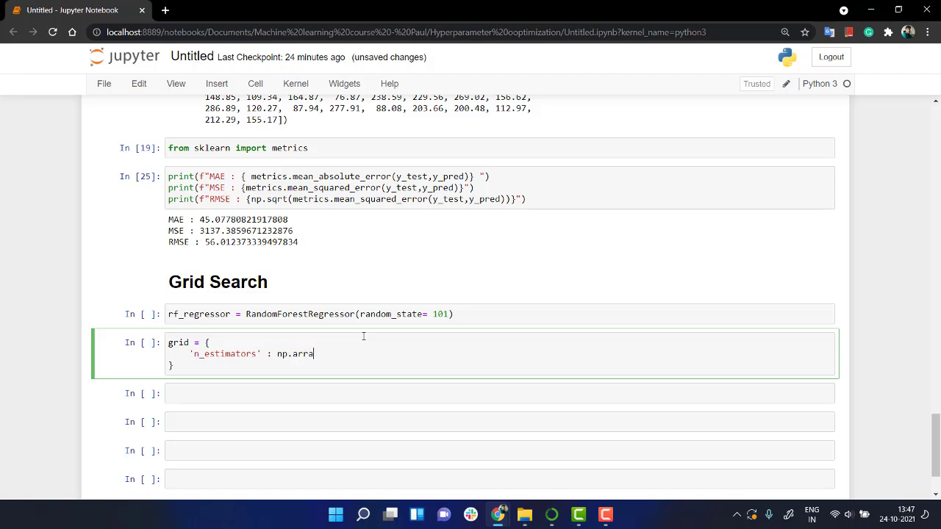
text(nge)
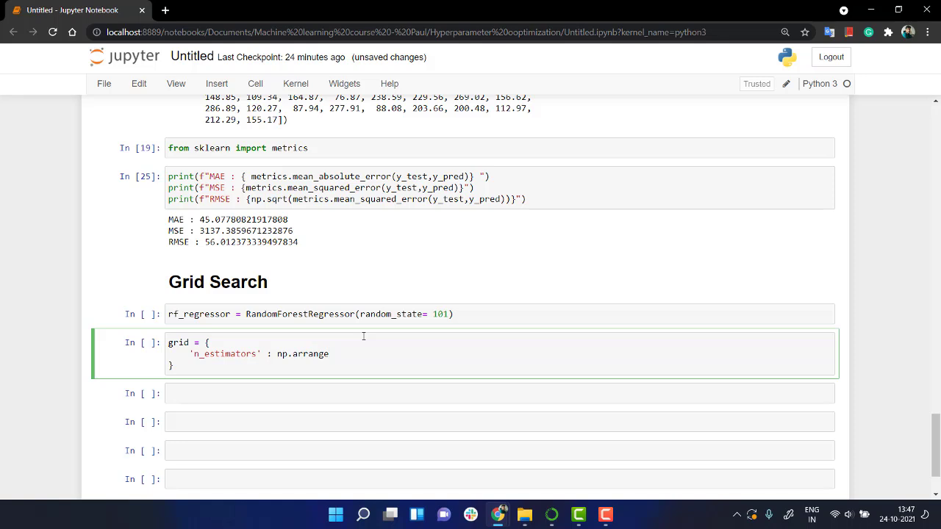
click(310, 353)
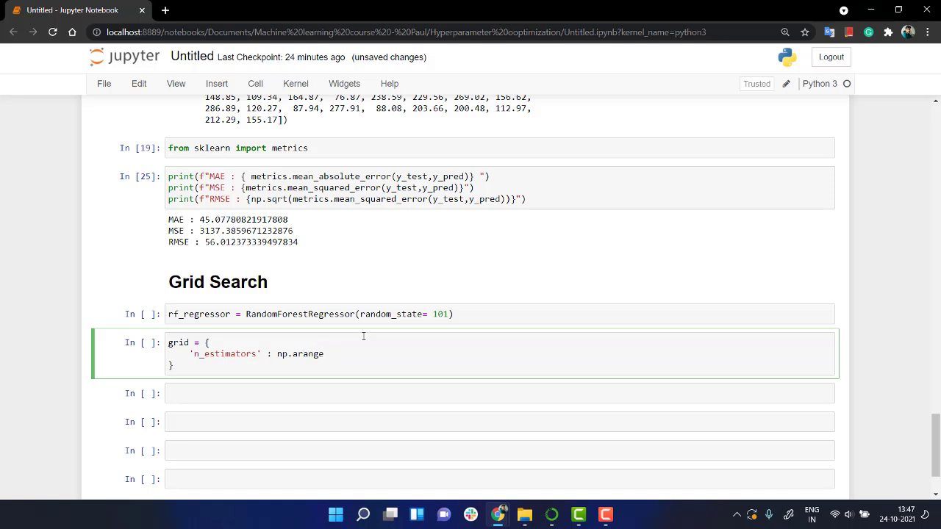
text((5,)
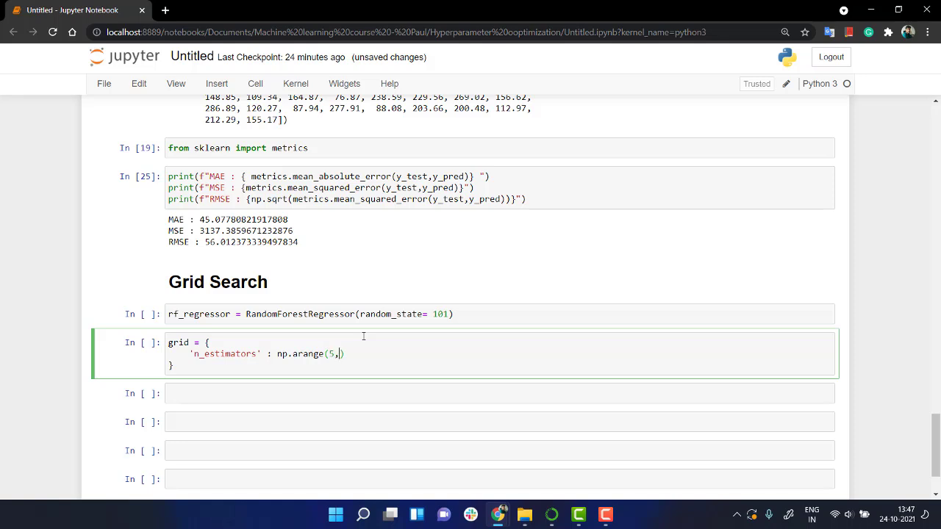
text(1)
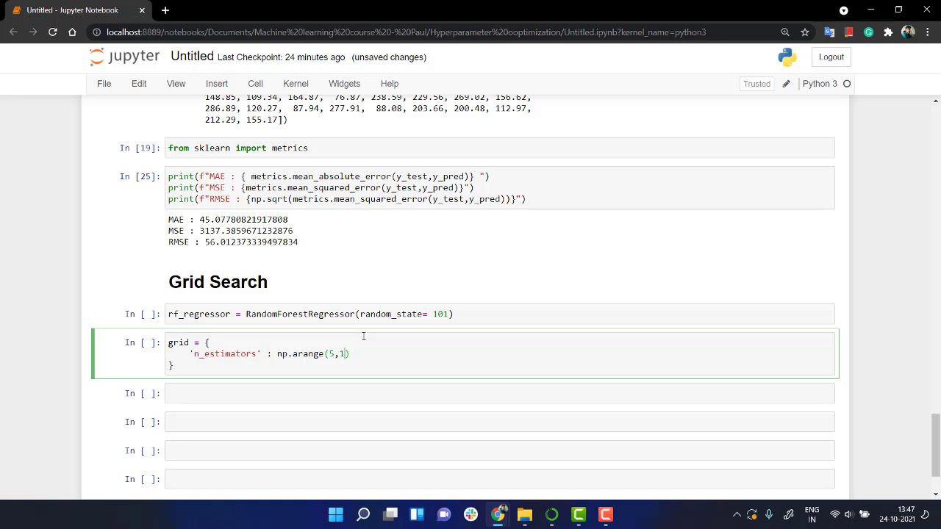
text(00,)
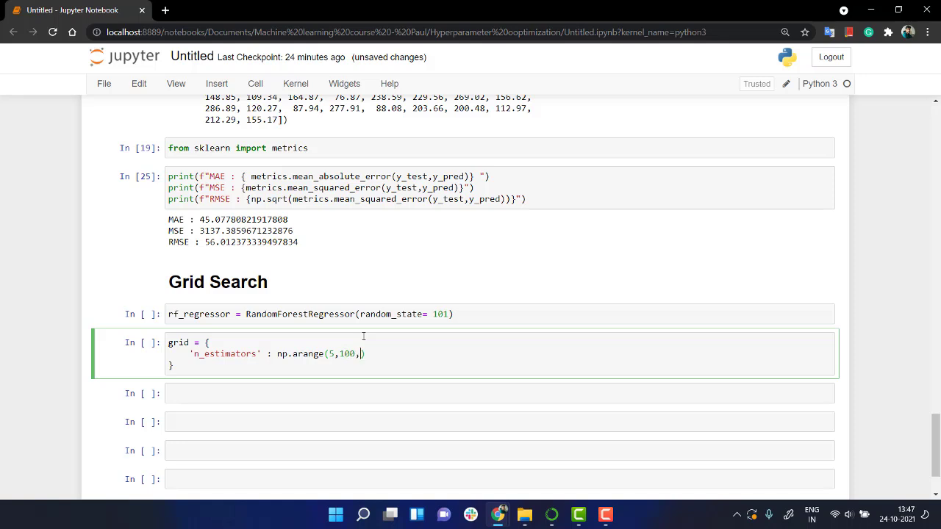
text(5))
text('max_)
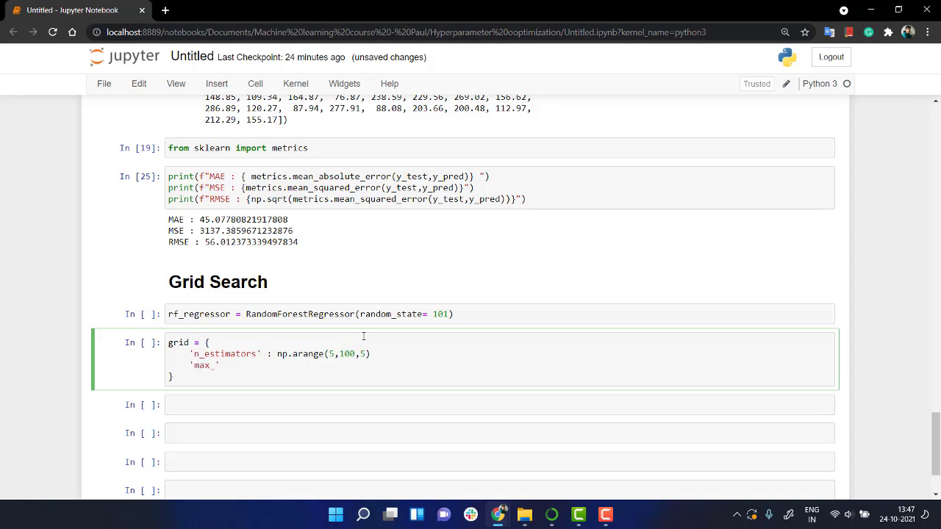
Step: Add 'max_features': np.arange(0.1,1.0,0.05) to the grid dictionary and run the cell
text(features)
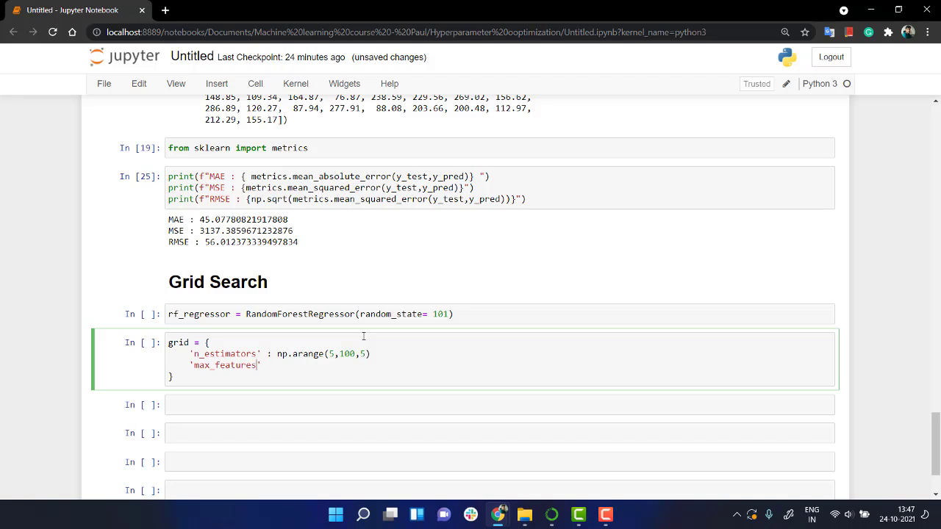
text(:)
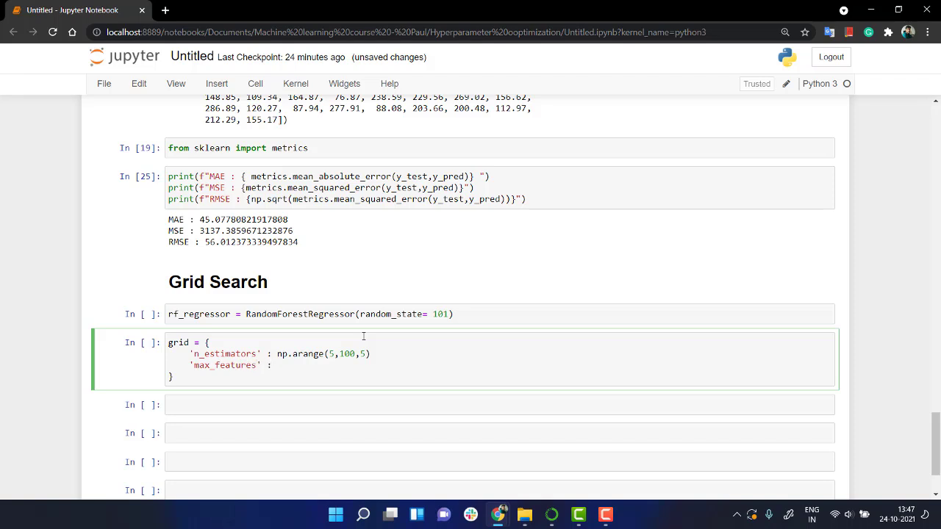
text(:np.arra)
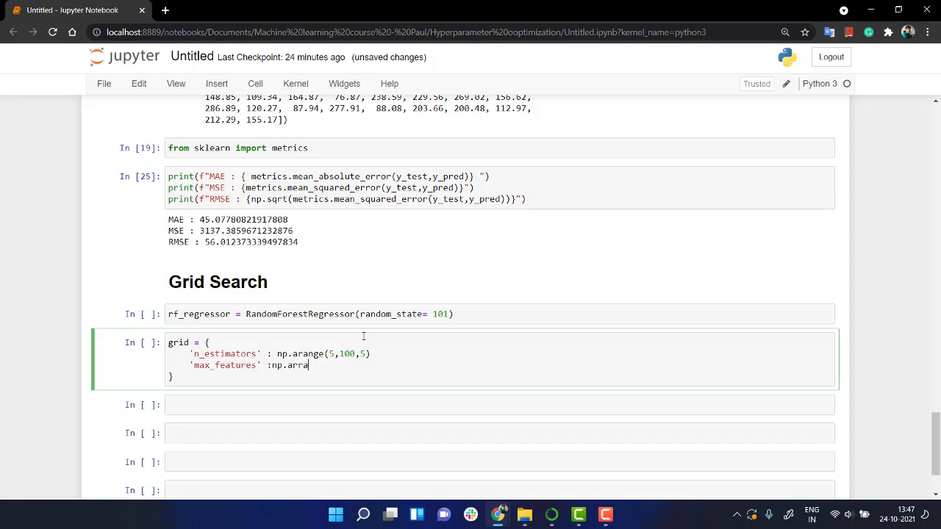
text(nge)
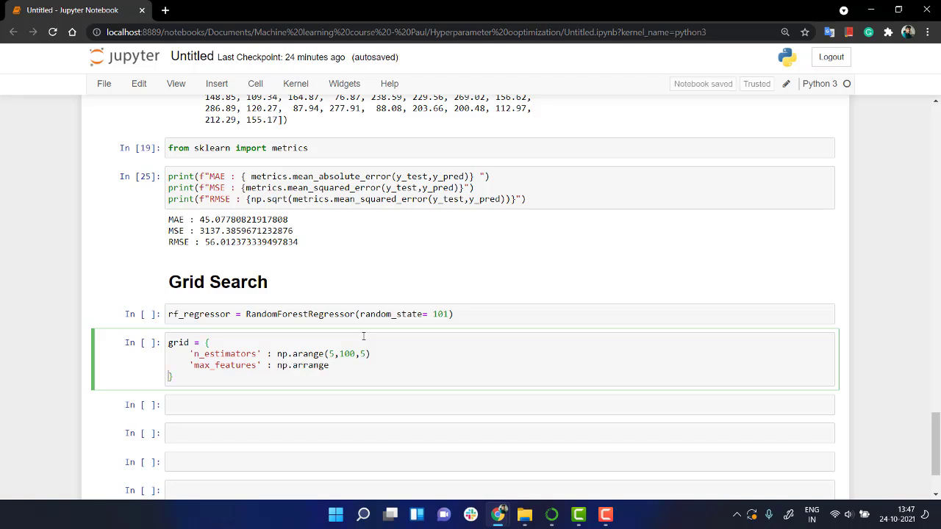
text(())
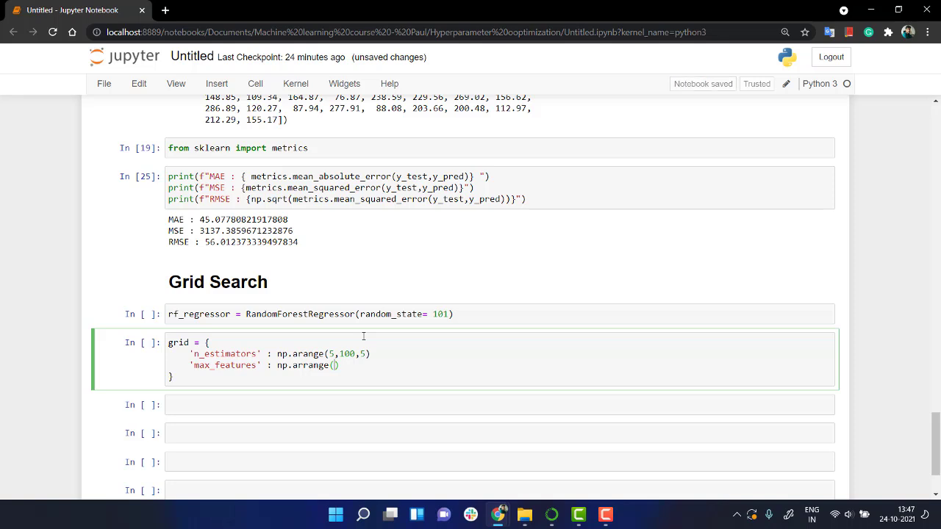
text(0.1)
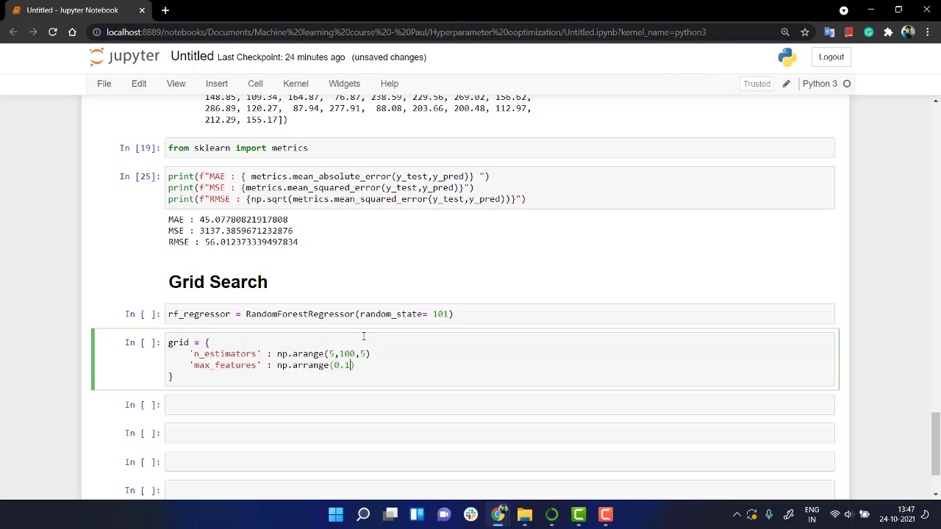
text(,)
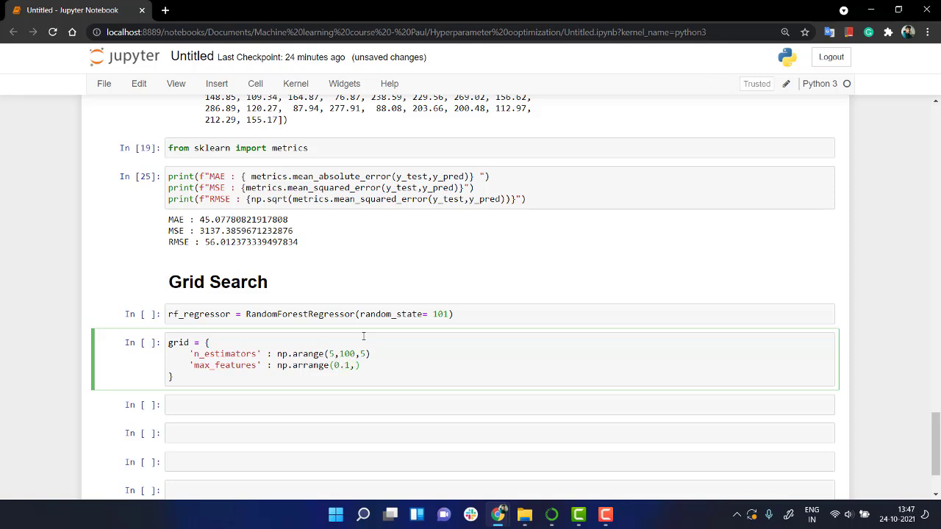
text(1.0,)
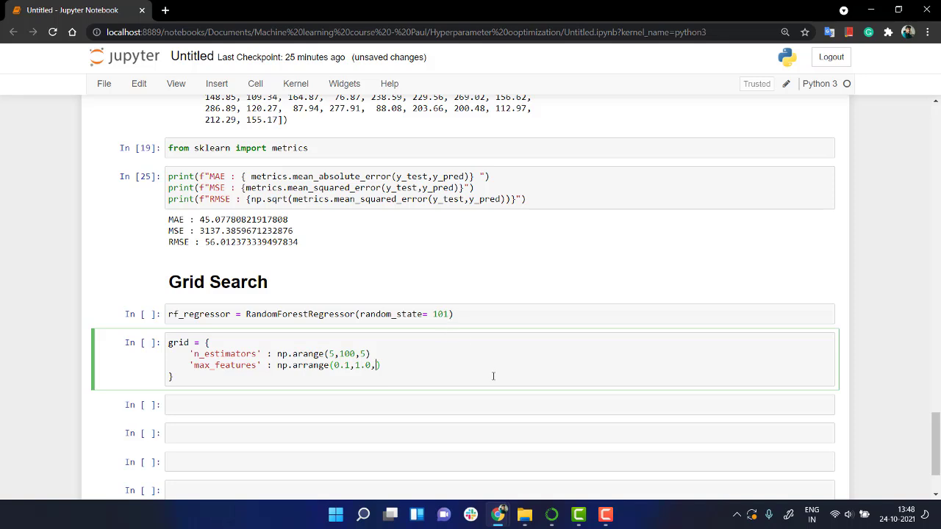
mouse_move(468, 382)
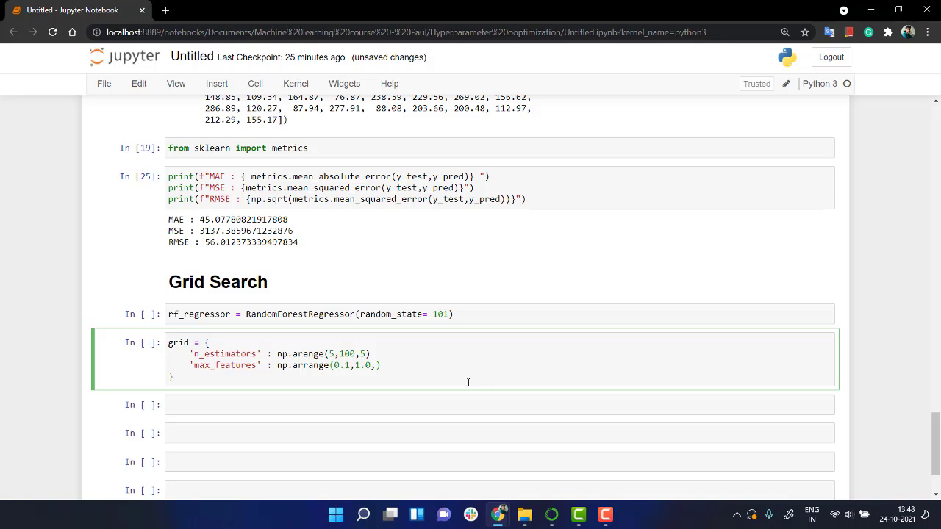
text(0.05)
click(501, 353)
text(,)
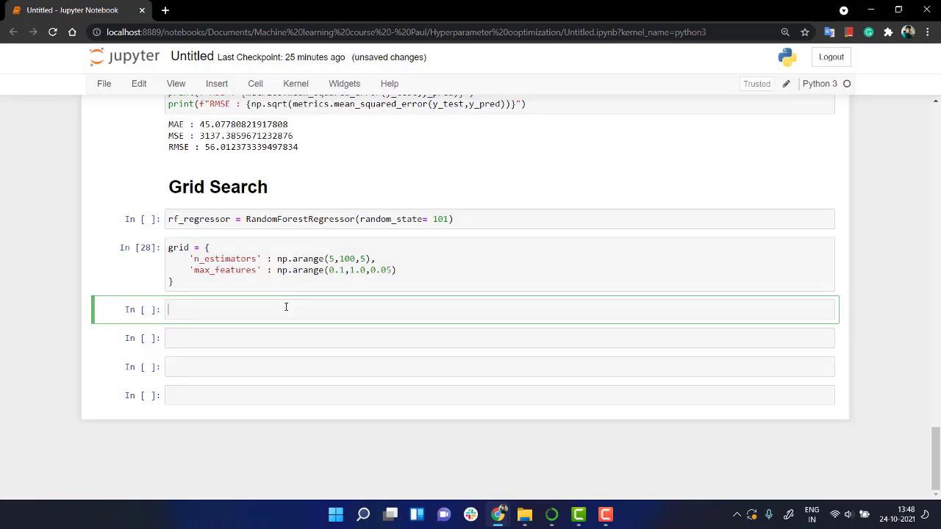
Step: Write from sklearn.ensemble import GridSearchCV and run it, hitting an ImportError
text(from sklae)
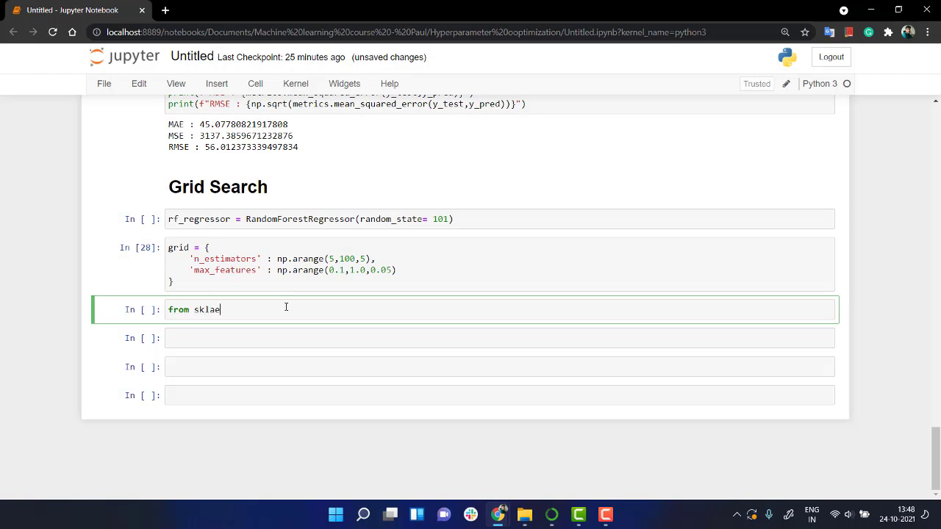
text(rn.)
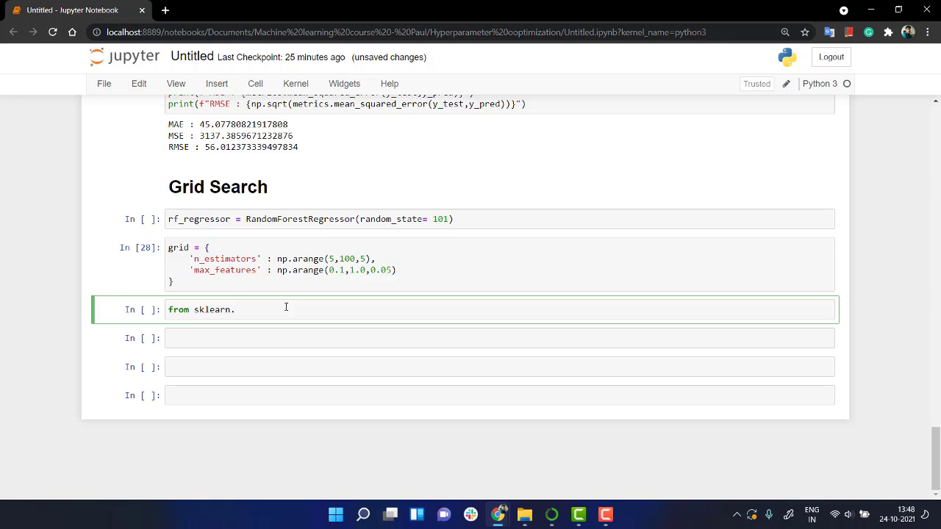
text(ensemble import Gr)
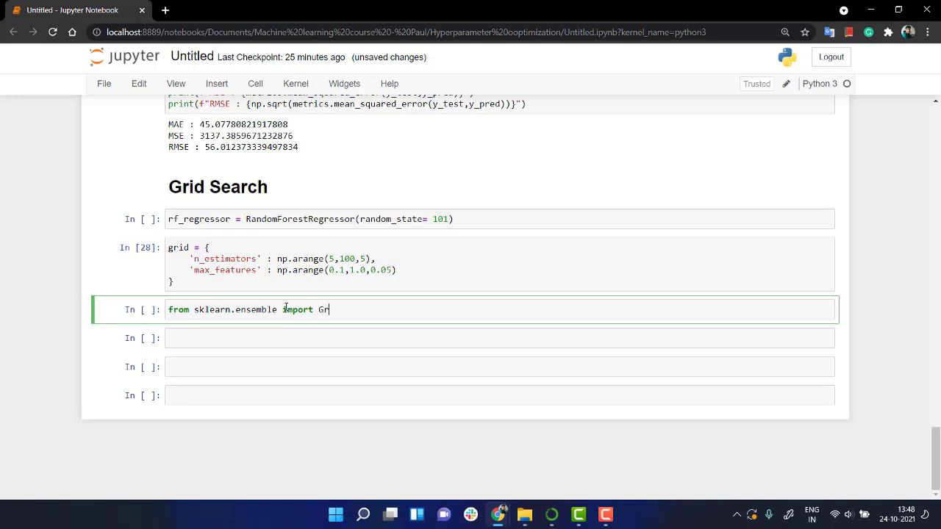
text(i)
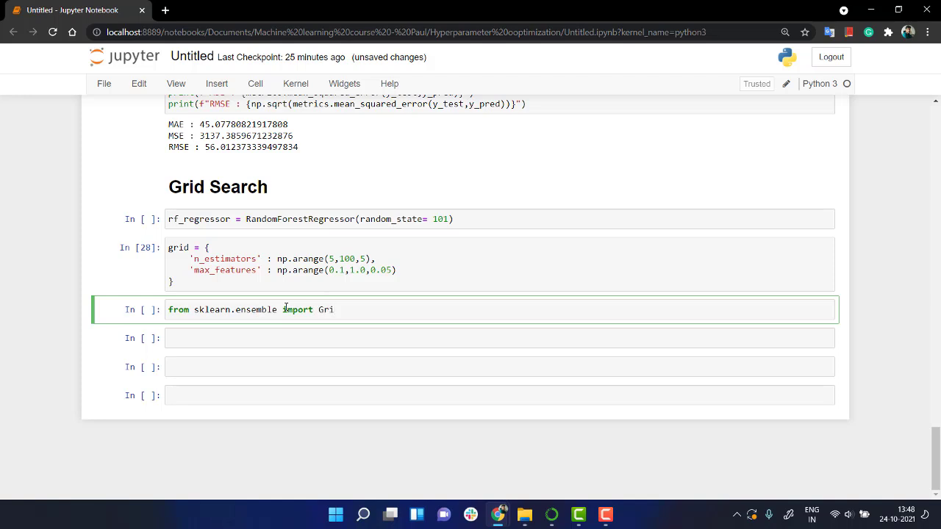
text(dS)
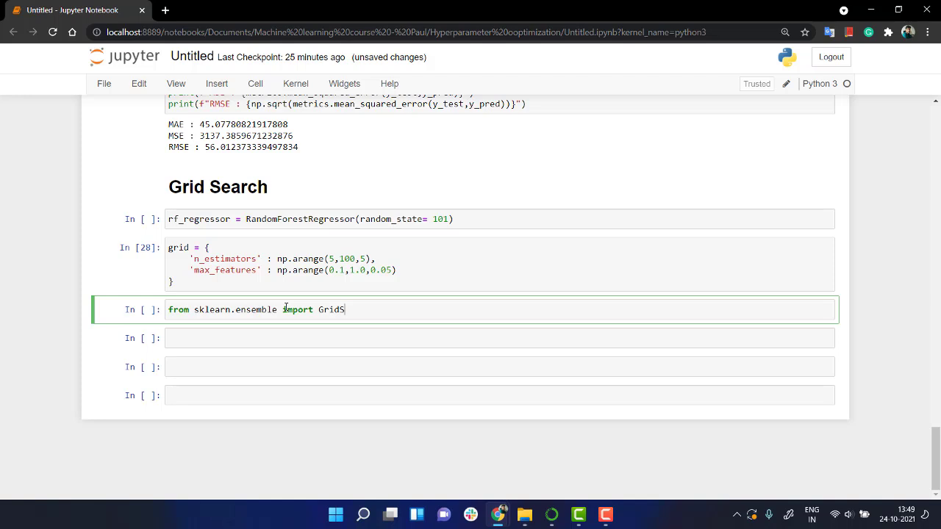
text(er)
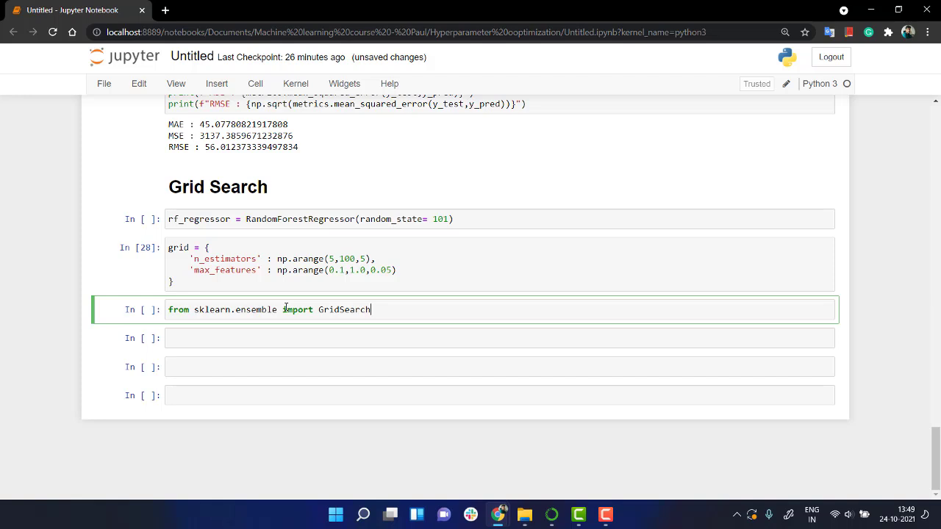
text(CV)
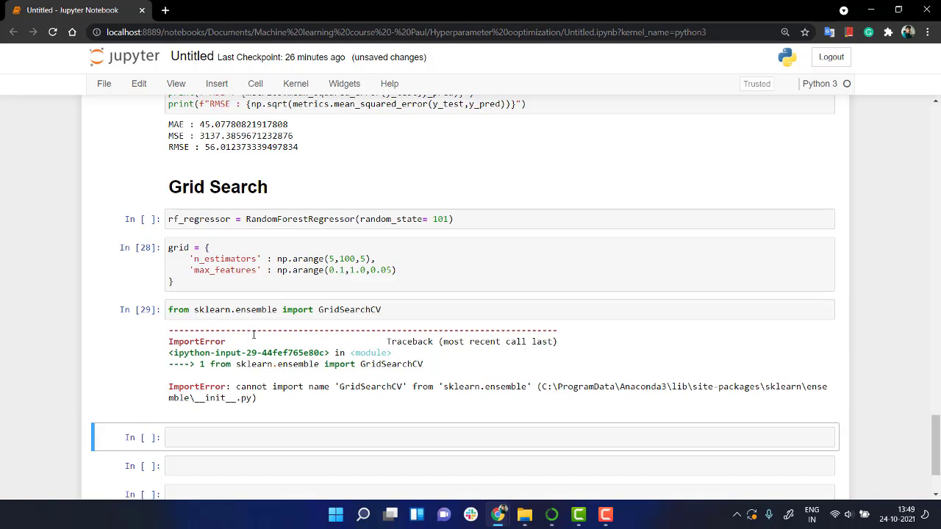
Step: Fix the import to sklearn.model_selection so GridSearchCV imports without error
click(279, 308)
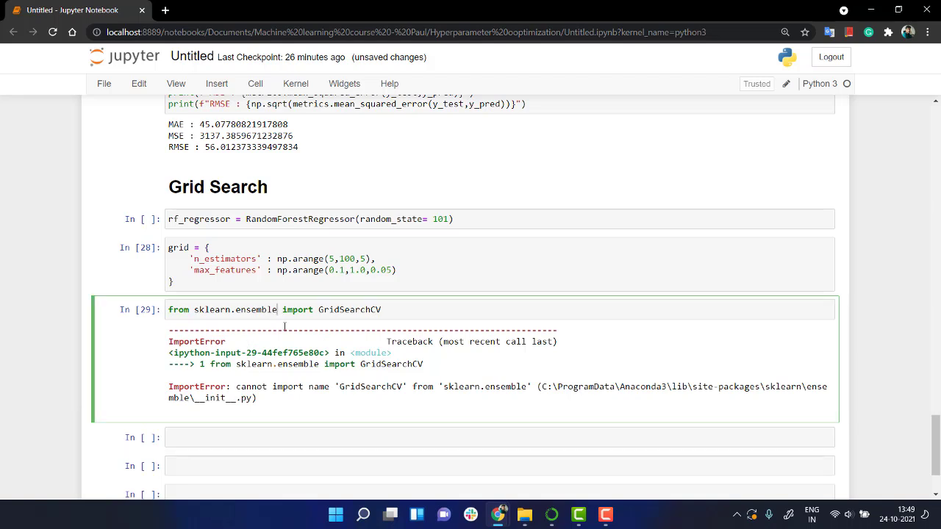
double_click(256, 309)
text(mode)
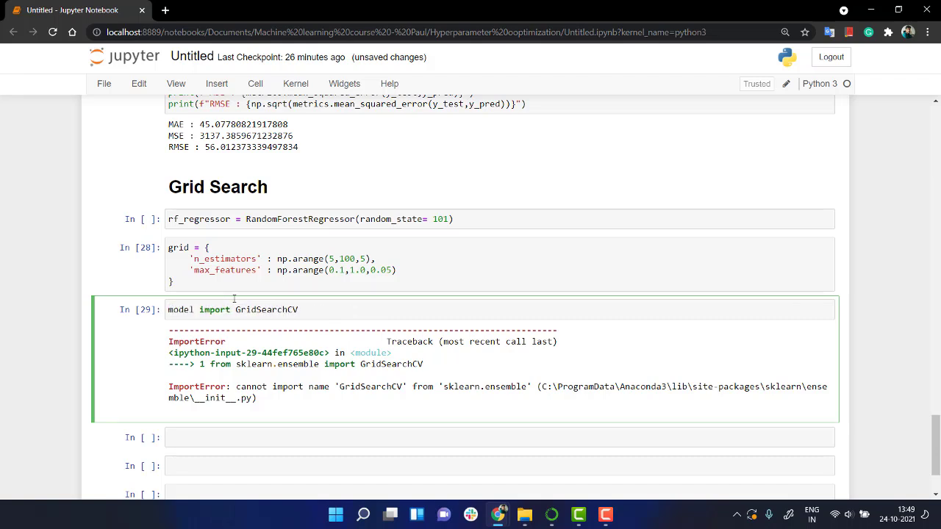
text(from sklearn.ensem)
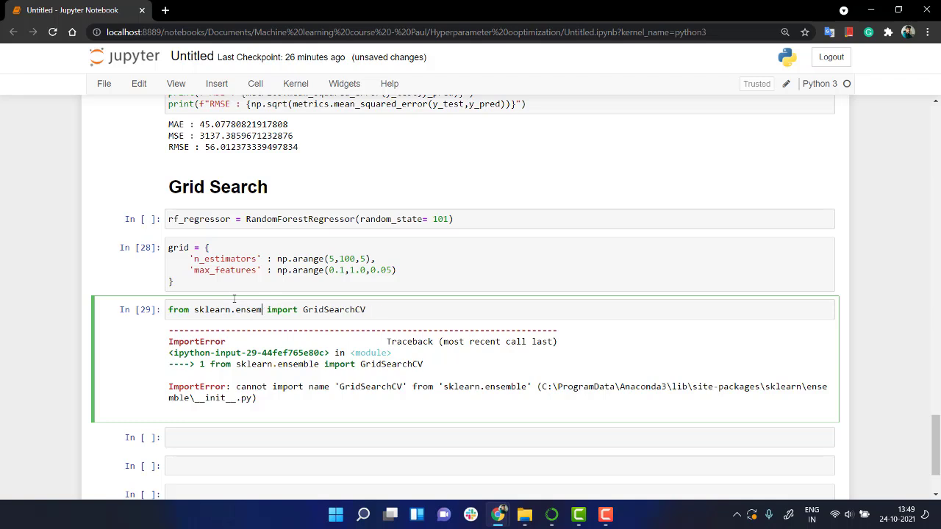
text(model_selection)
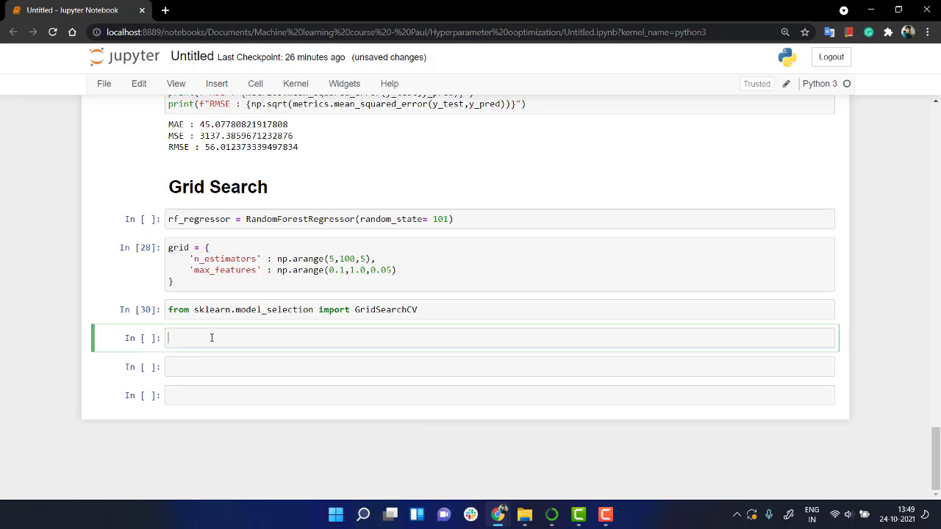
Step: Write grid_search = GridSearchCV() and copy RandomForestRegressor(random_state=101) into it
text(grid_)
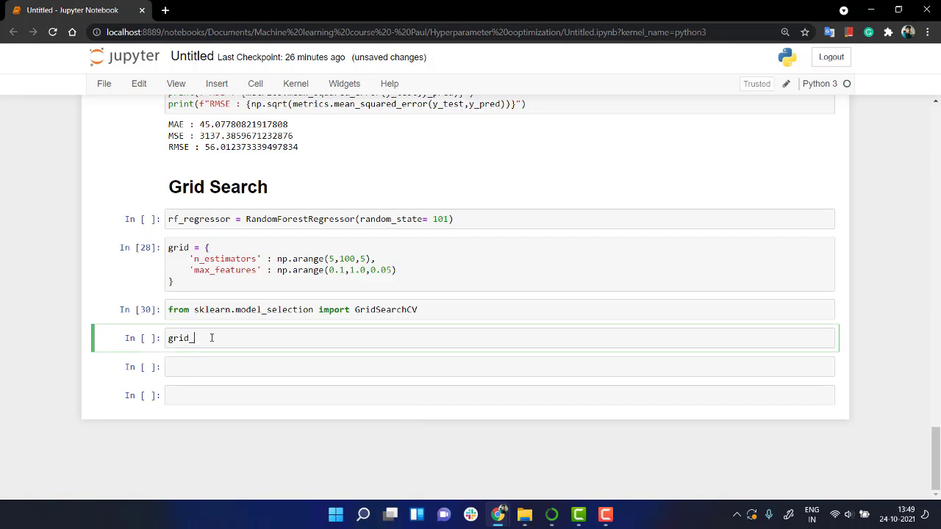
text(search =)
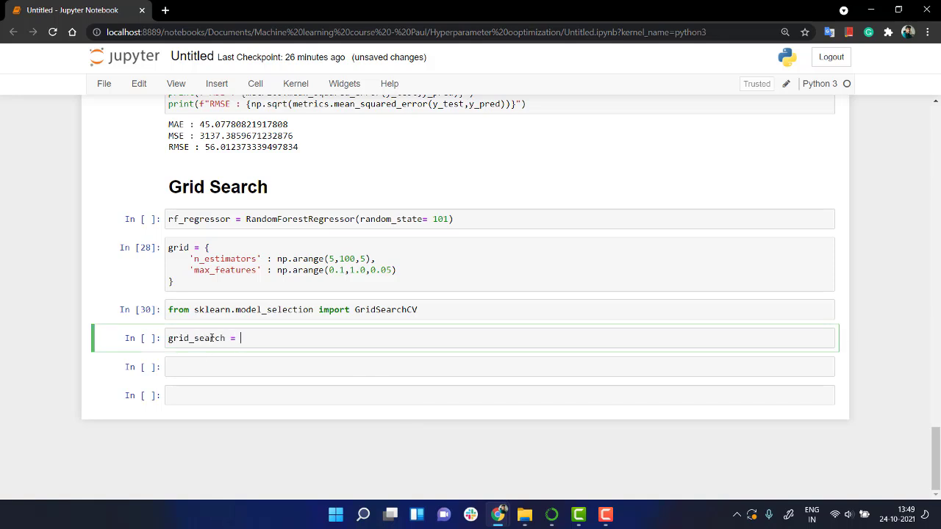
text(Gr)
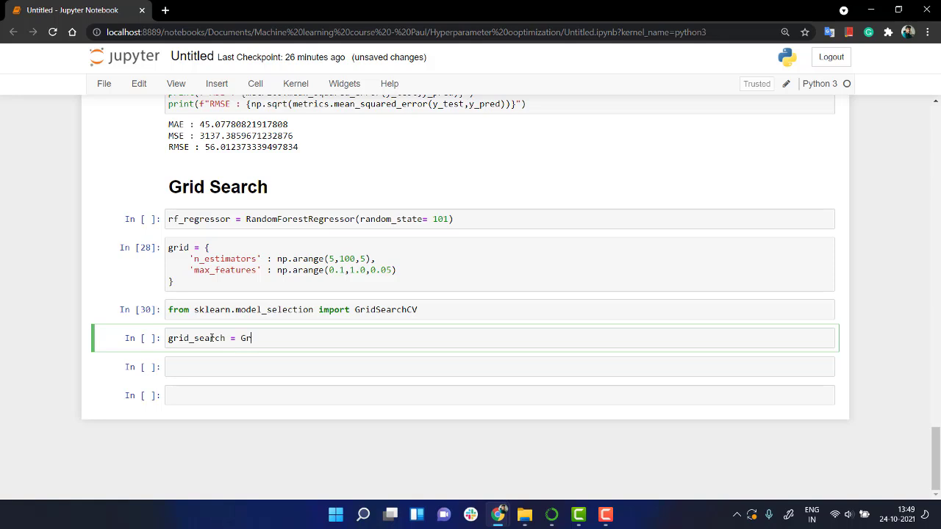
text(idSearchCV())
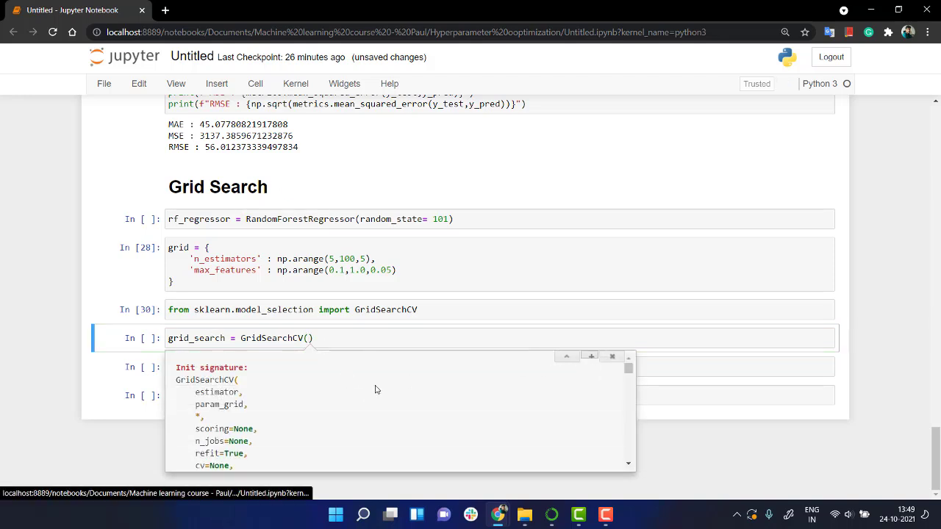
double_click(212, 391)
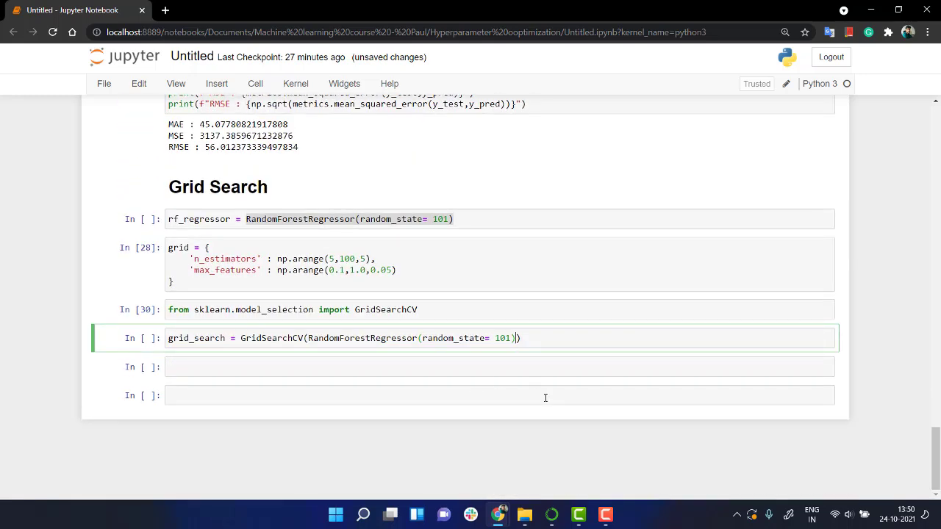
mouse_move(553, 401)
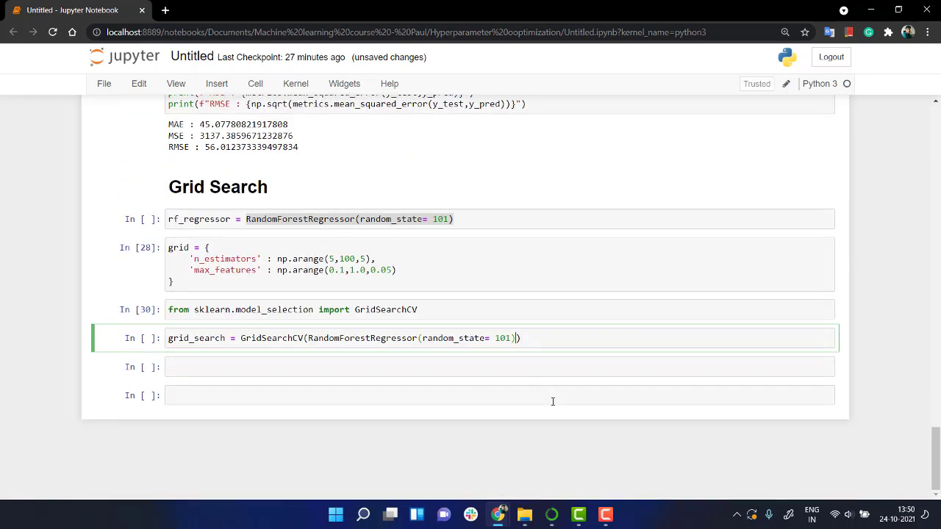
Step: Pass grid and cv=2 to GridSearchCV, checking the parameter documentation
text(,grid)
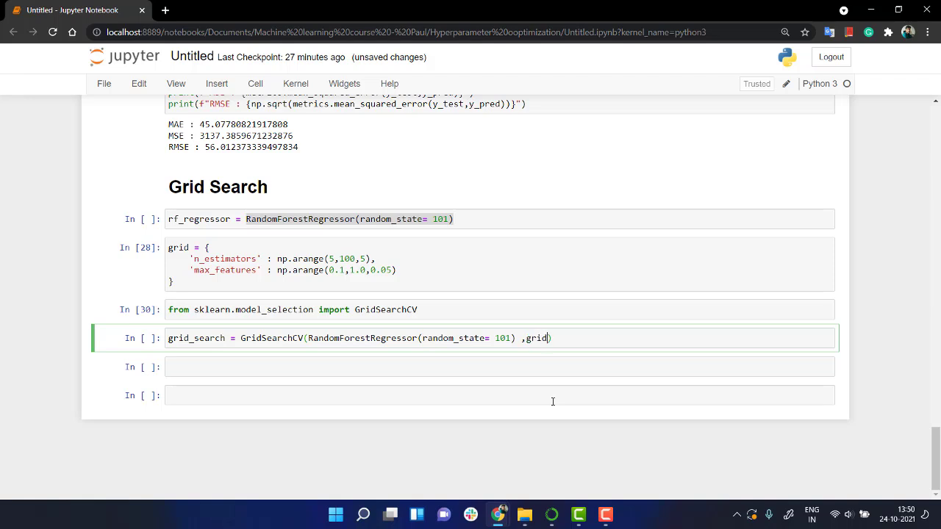
text(,)
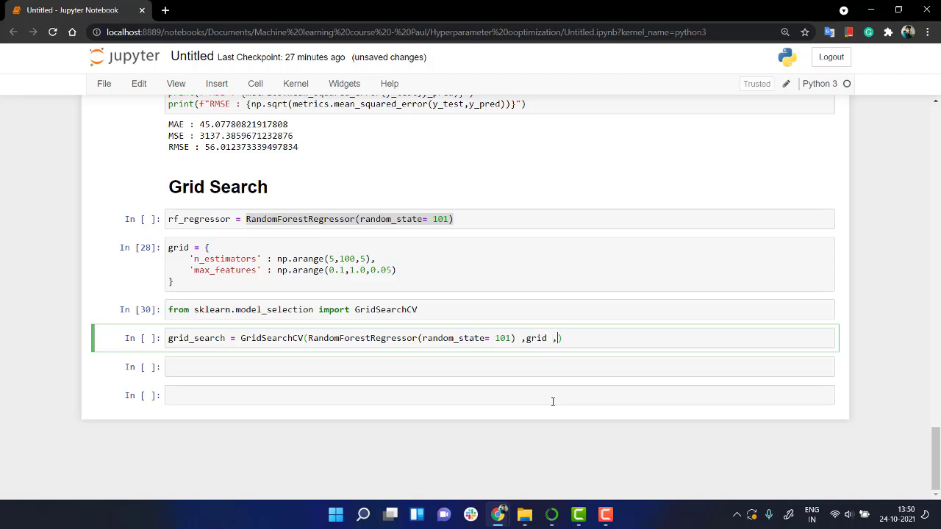
key(shift+tab)
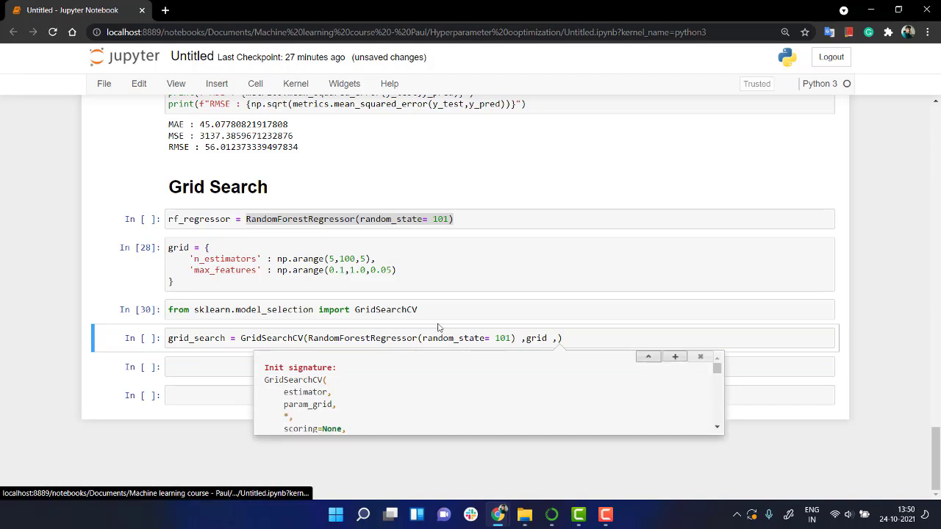
scroll(down, 3)
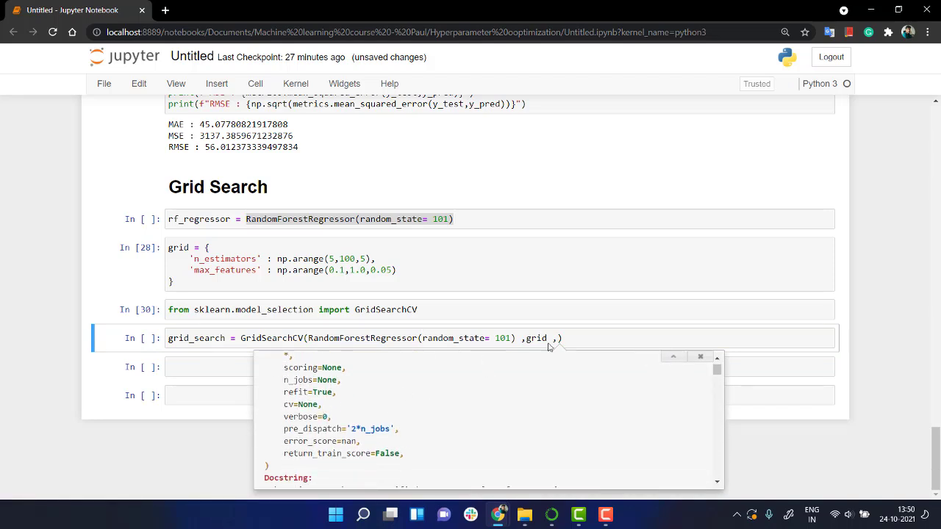
text(cv)
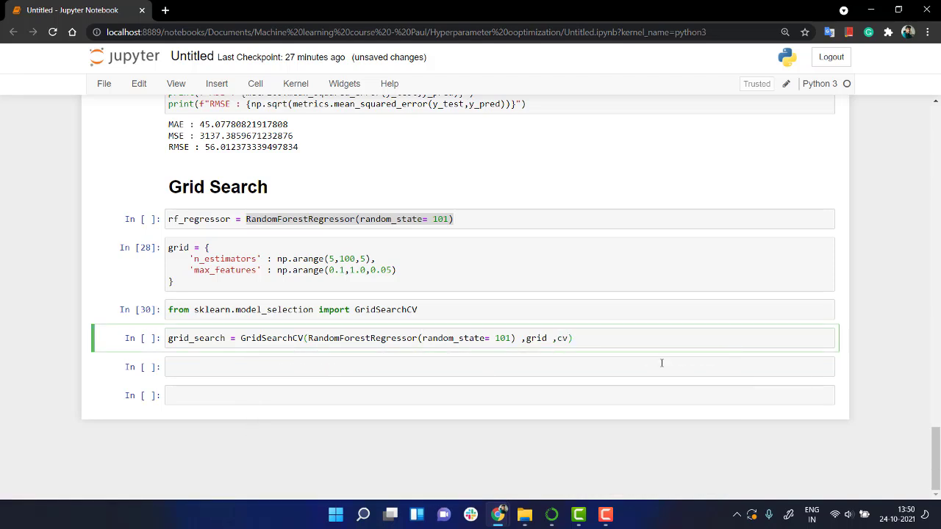
text(=2)
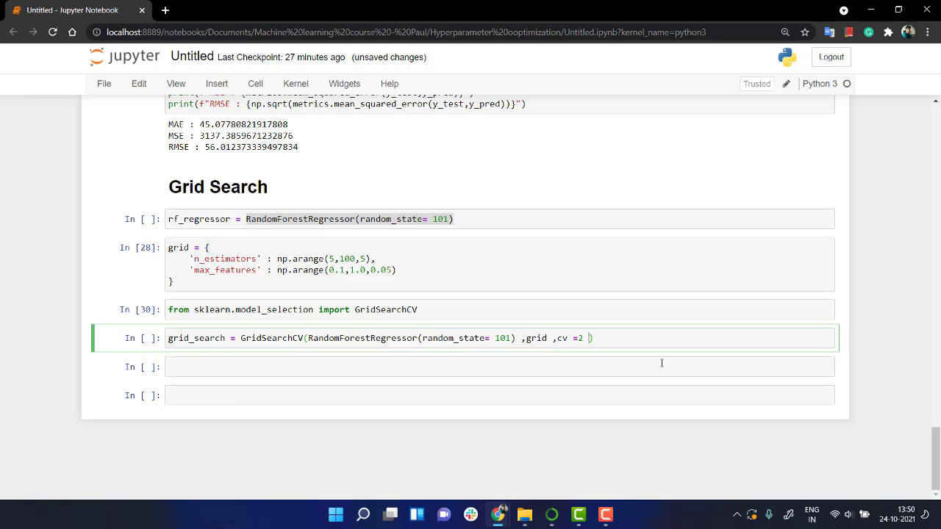
key(shift+Tab)
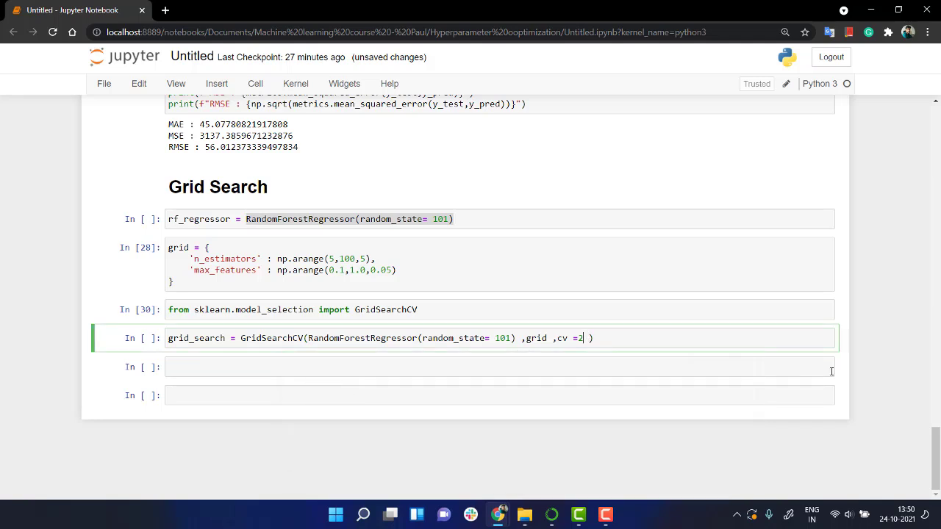
Step: Add scoring="r2" and n_jobs=-1 and run the grid_search cell
text(,scoring)
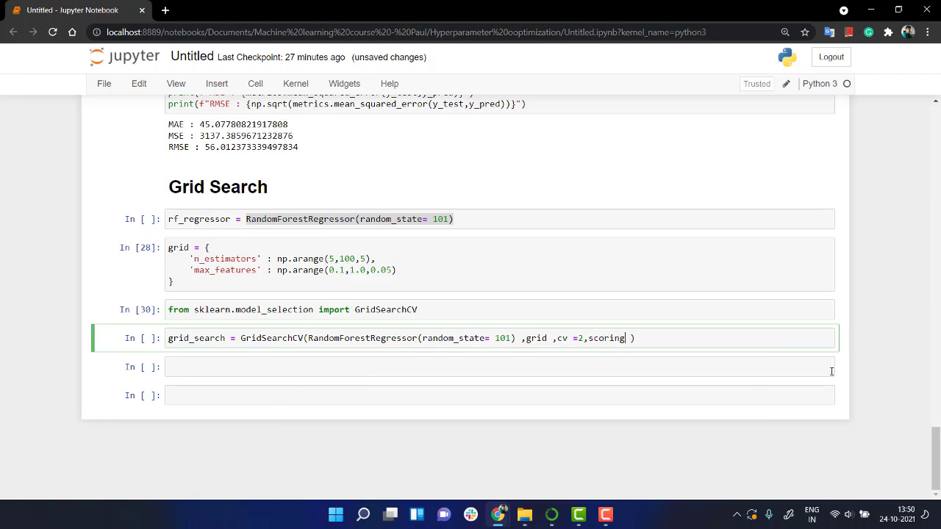
text(="r")
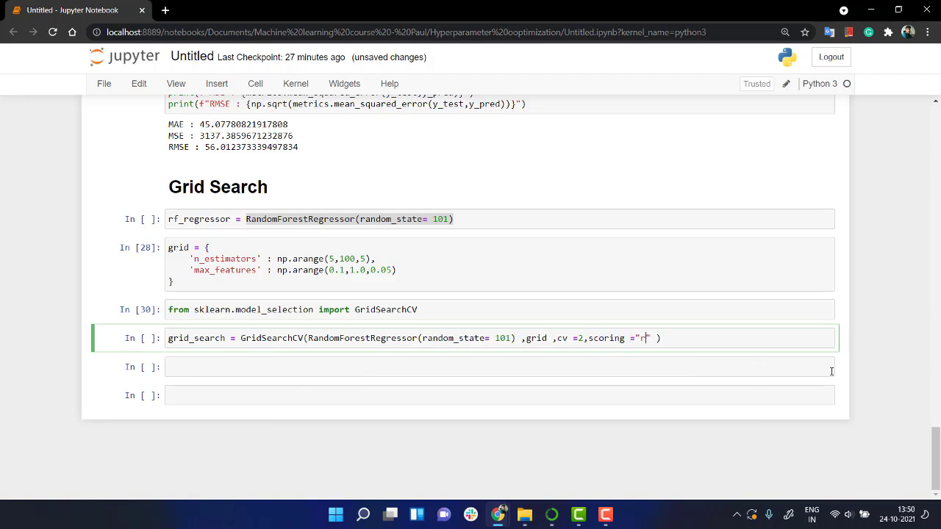
text(2)
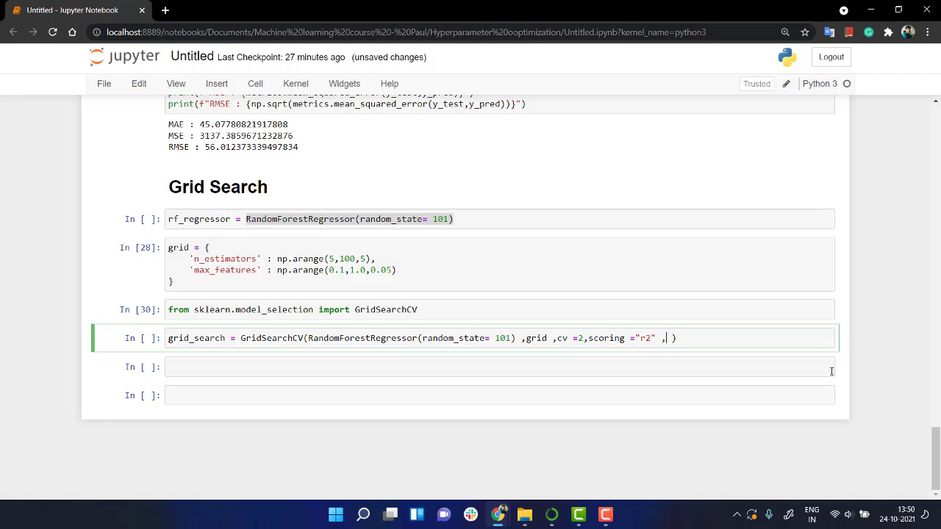
text(n_job)
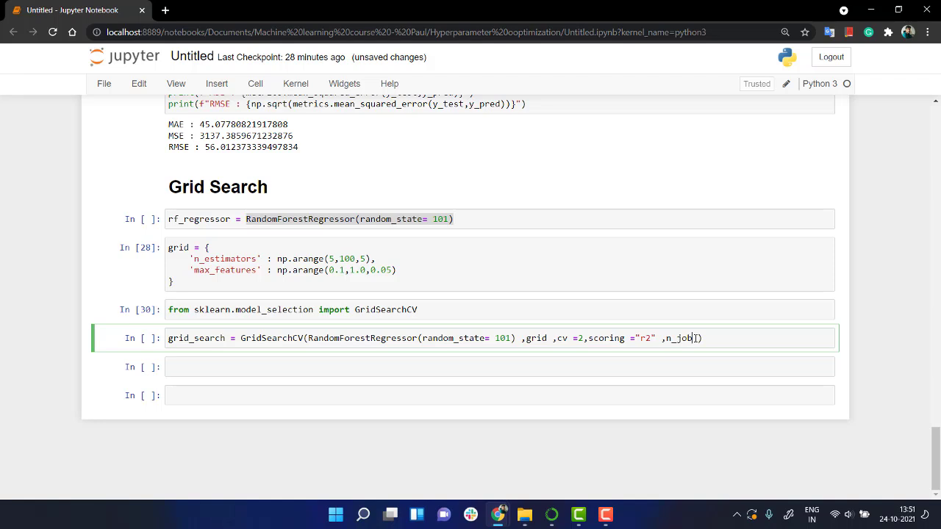
text(=-1)
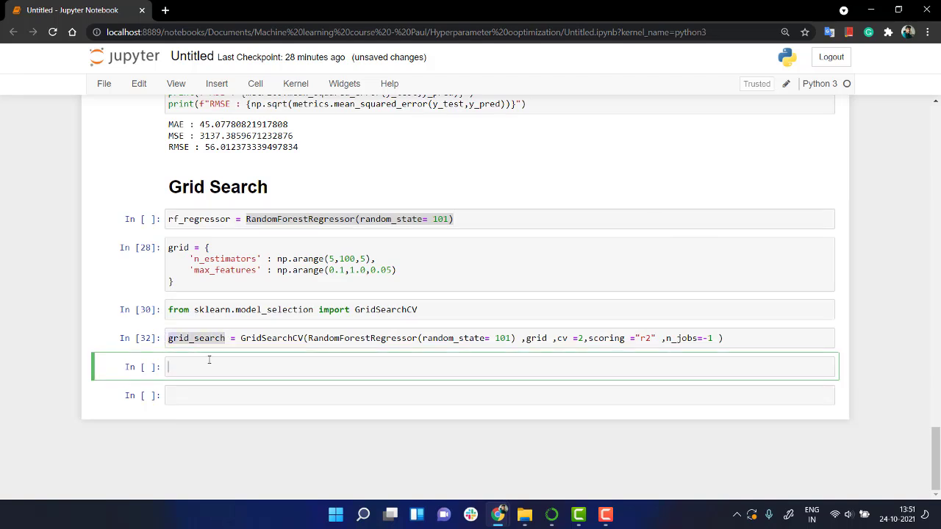
Step: Run grid_search.fit(X_train, y_train) so the fitted GridSearchCV summary appears
text(grid_search.f)
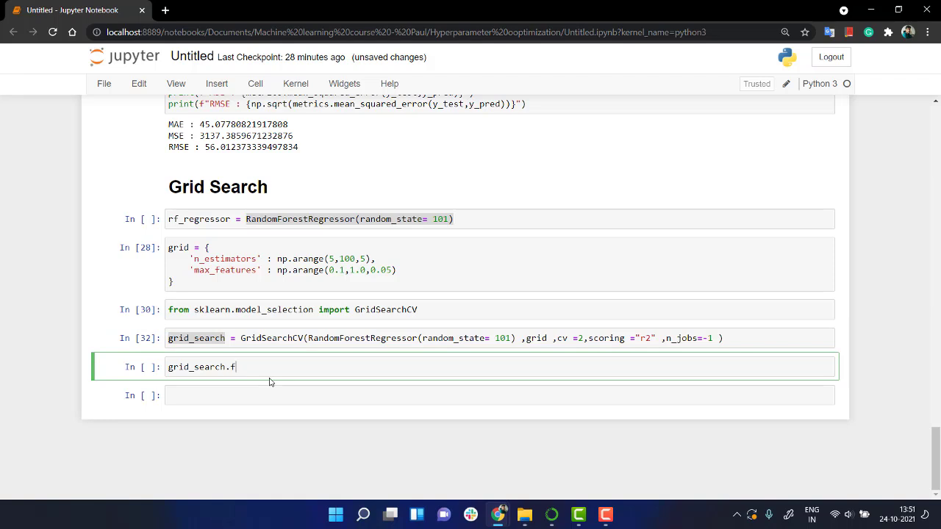
text(it())
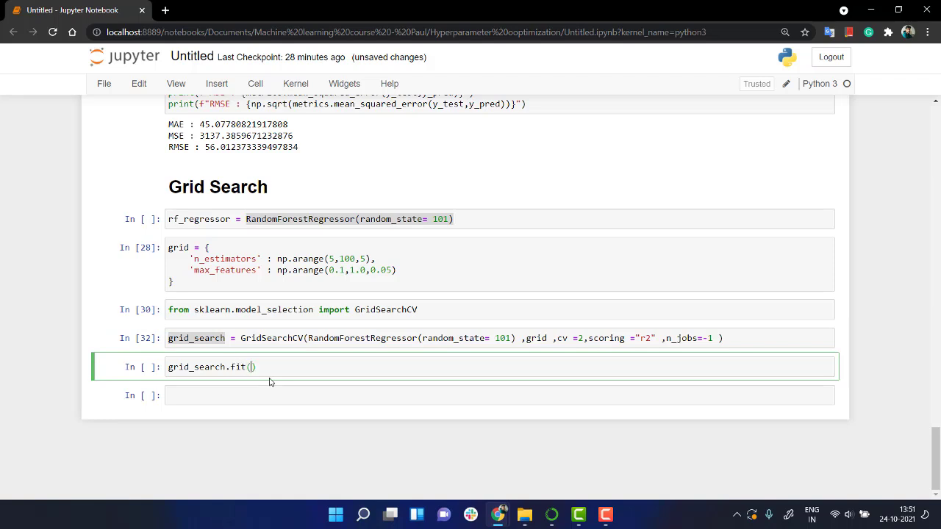
text(X_t)
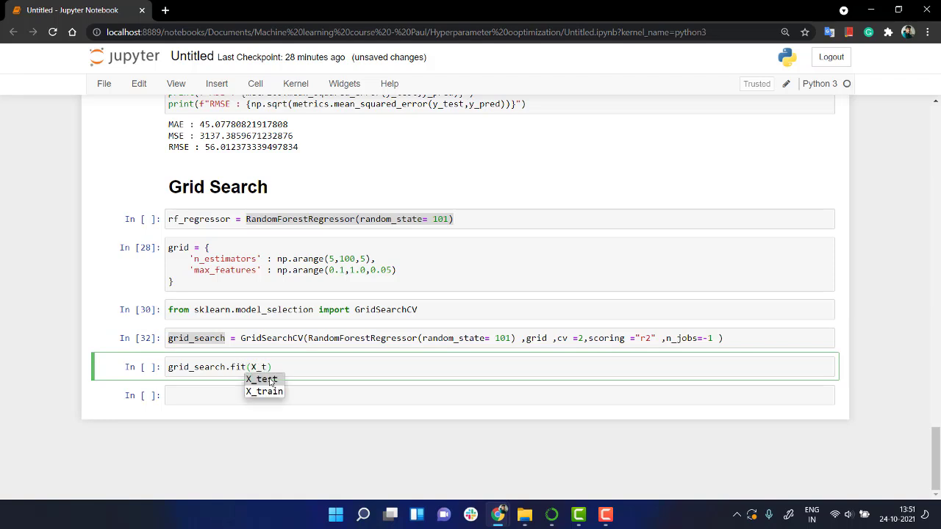
click(264, 391)
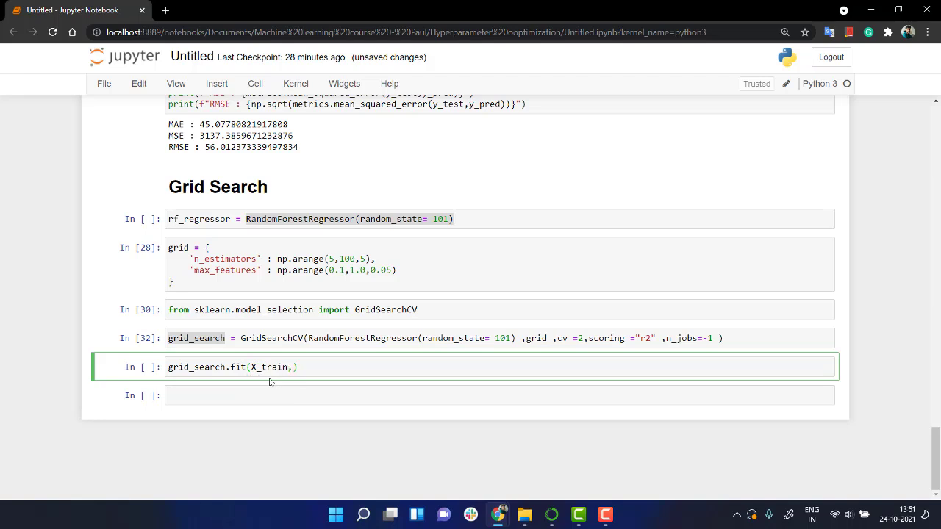
text(y_train)
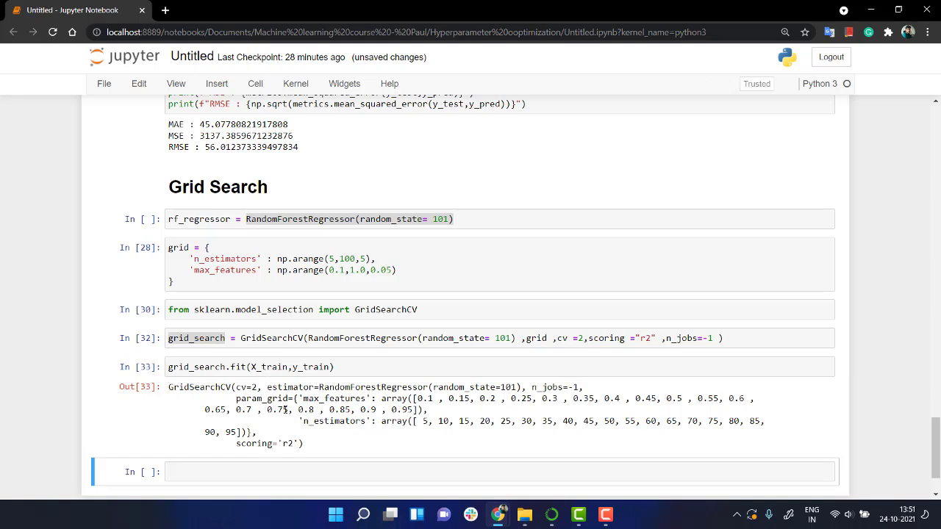
scroll(down, 3)
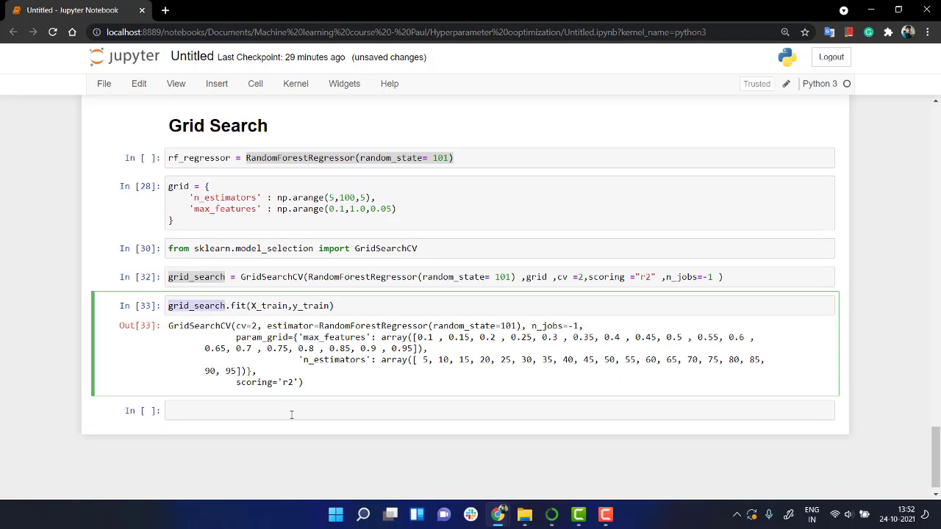
Step: Show grid_search.best_params_ (max_features ≈0.3, n_estimators 30) and best_score_ ≈0.41
text(grid_search.)
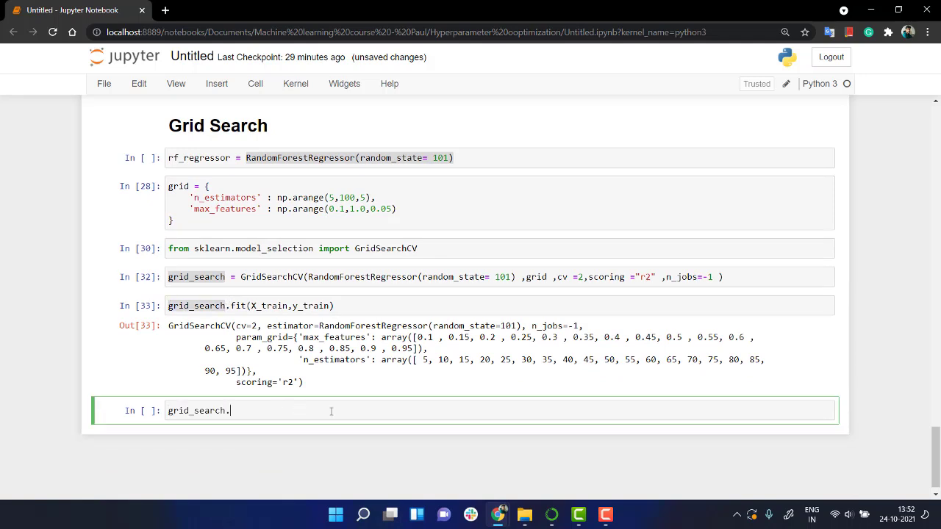
text(best_params_)
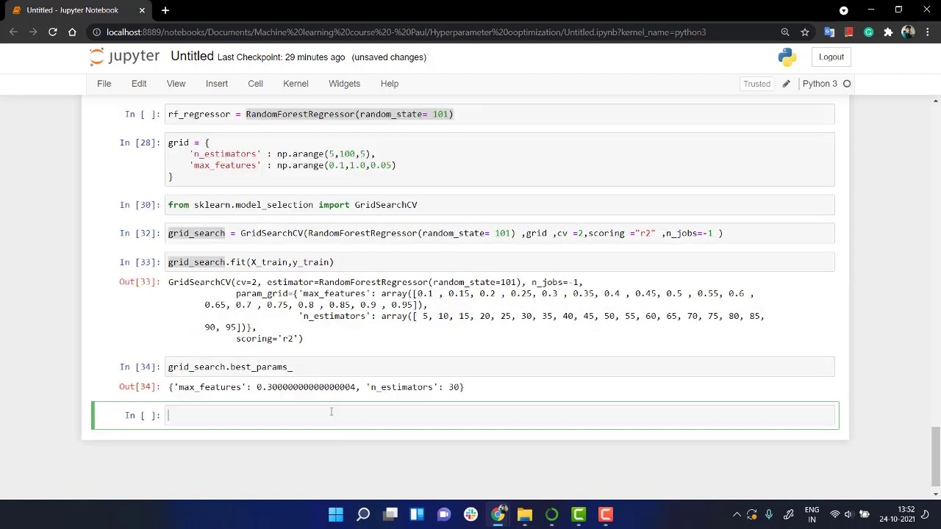
mouse_move(335, 409)
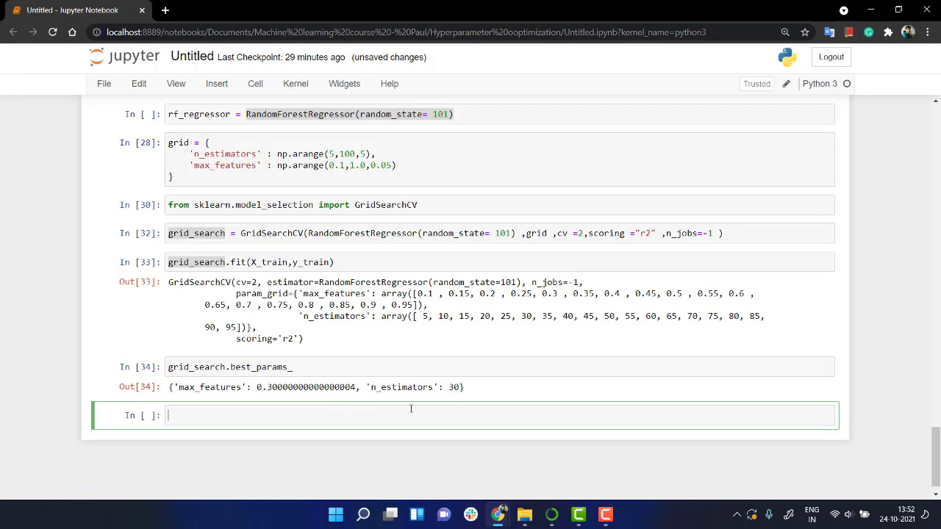
mouse_move(355, 397)
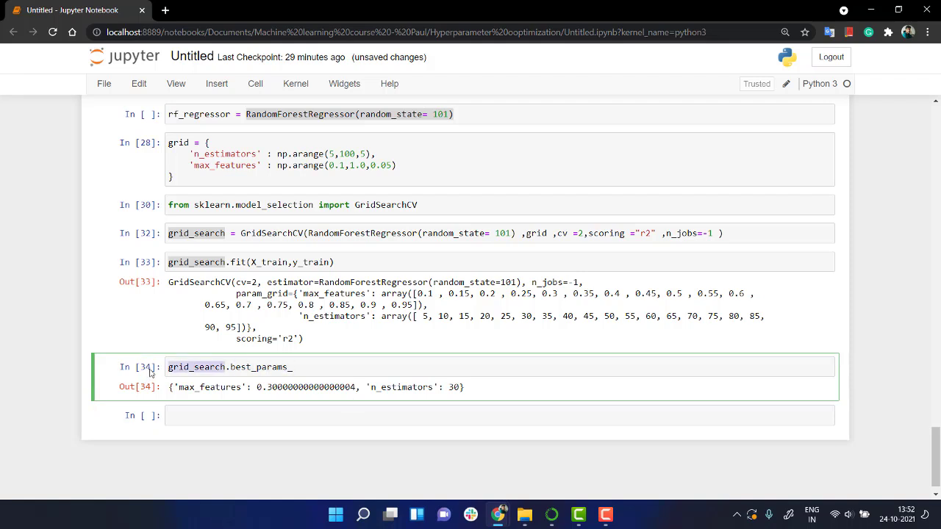
text(grid_search)
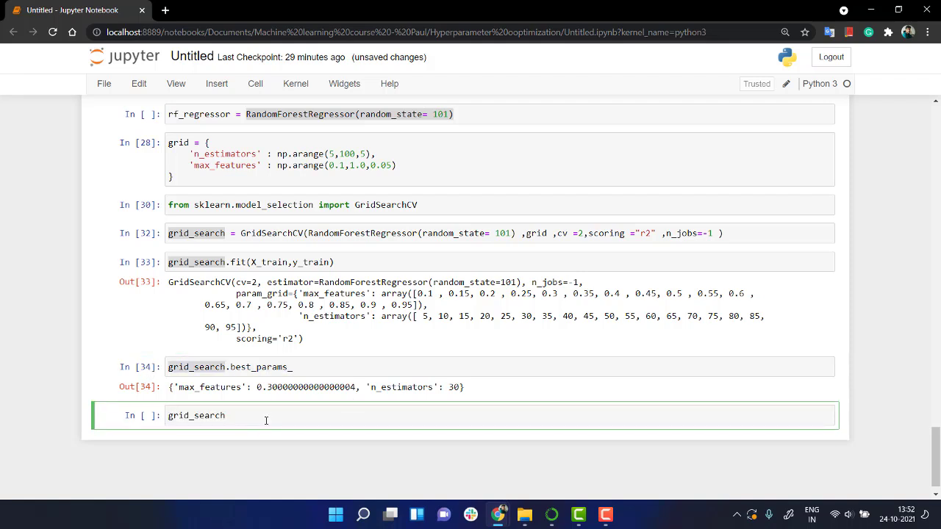
text(.best_score_)
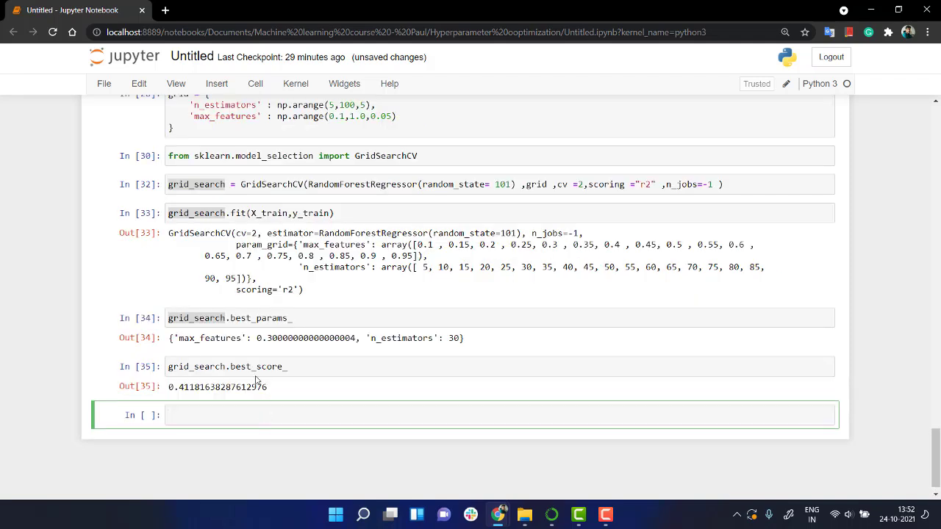
mouse_move(204, 399)
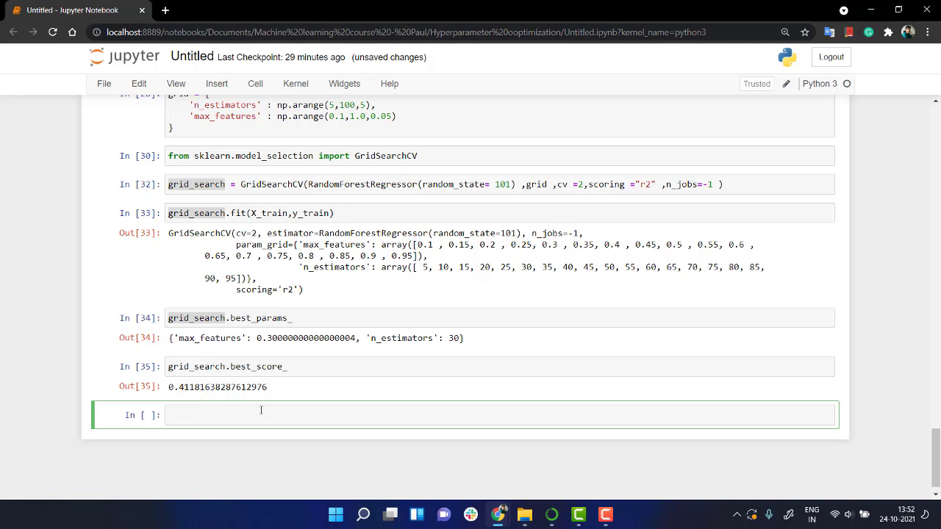
scroll(down, 3)
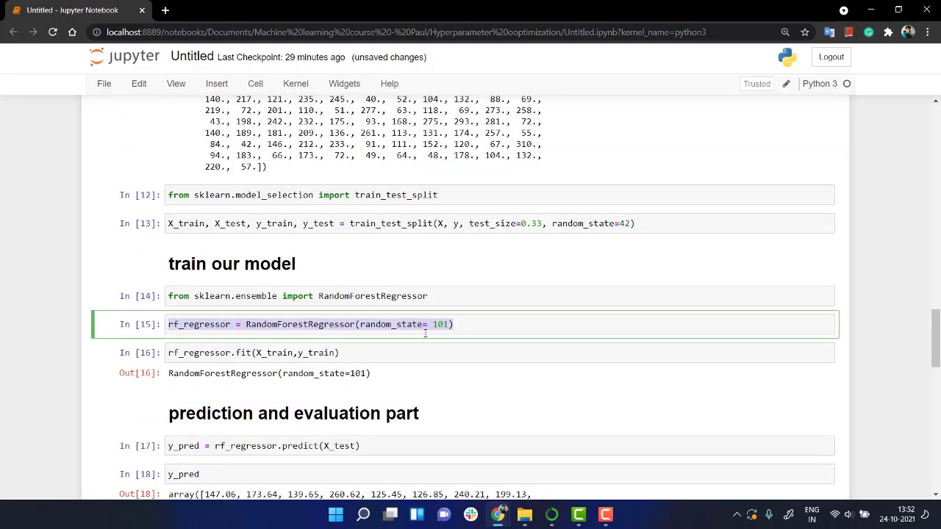
Step: Paste the rf_regressor create, fit, predict and metric print lines into a new cell
scroll(down, 3)
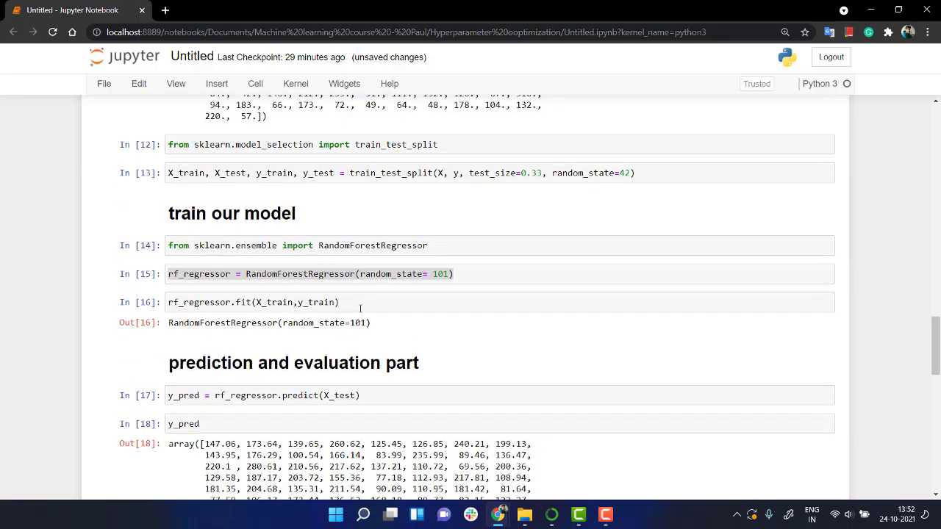
scroll(down, 3)
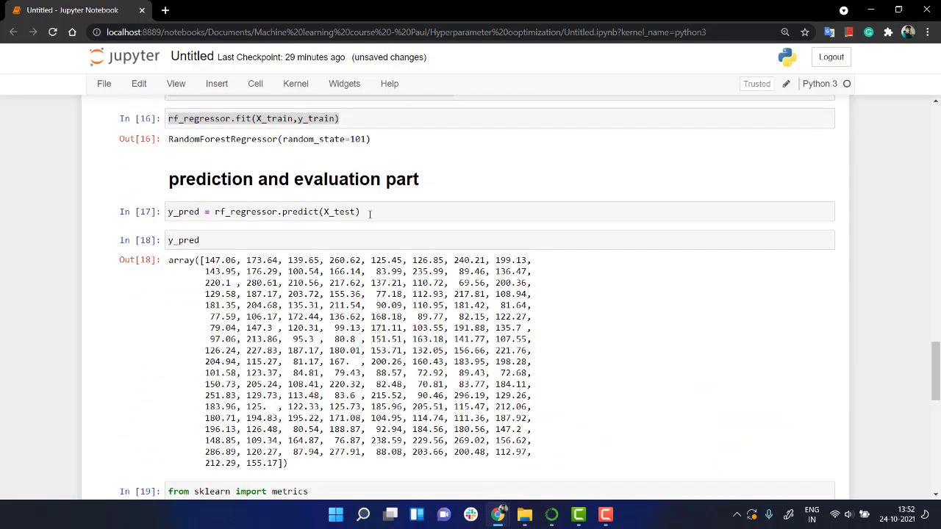
scroll(down, 3)
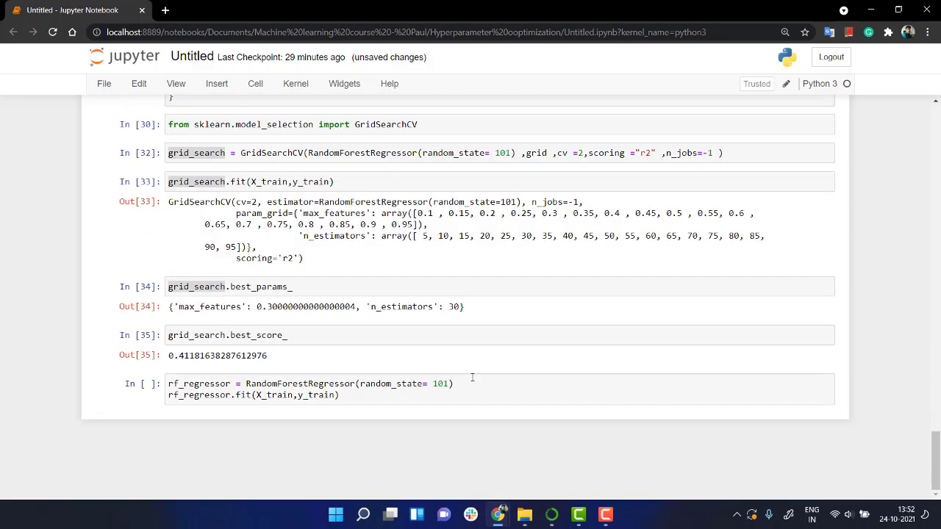
text(y_pred = rf_regressor.predict(X_test))
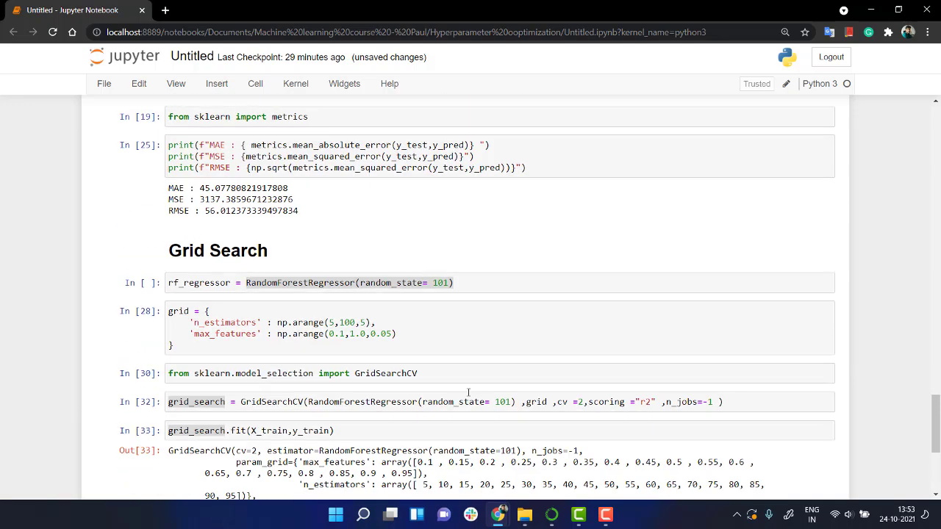
scroll(up, 3)
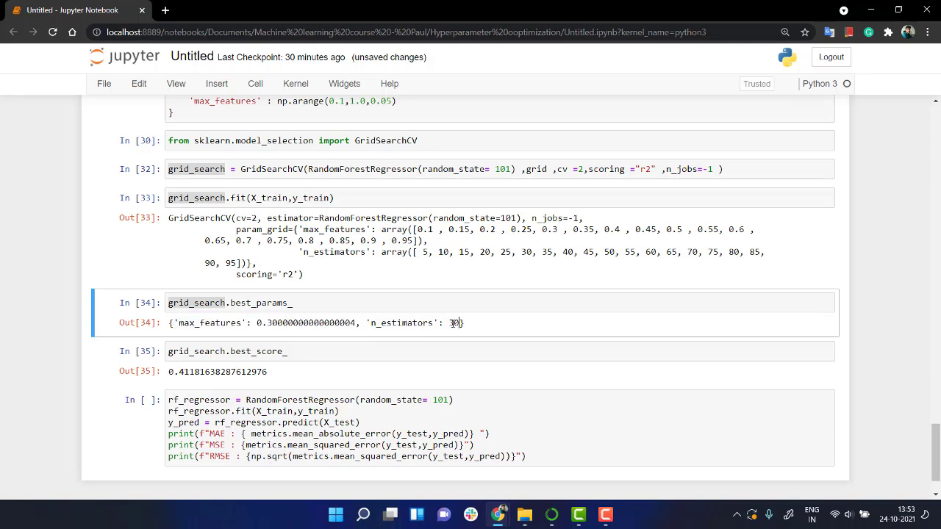
Step: Retrain the random forest with max_features≈0.3, n_estimators=30 and random_state=101, and run it
triple_click(316, 323)
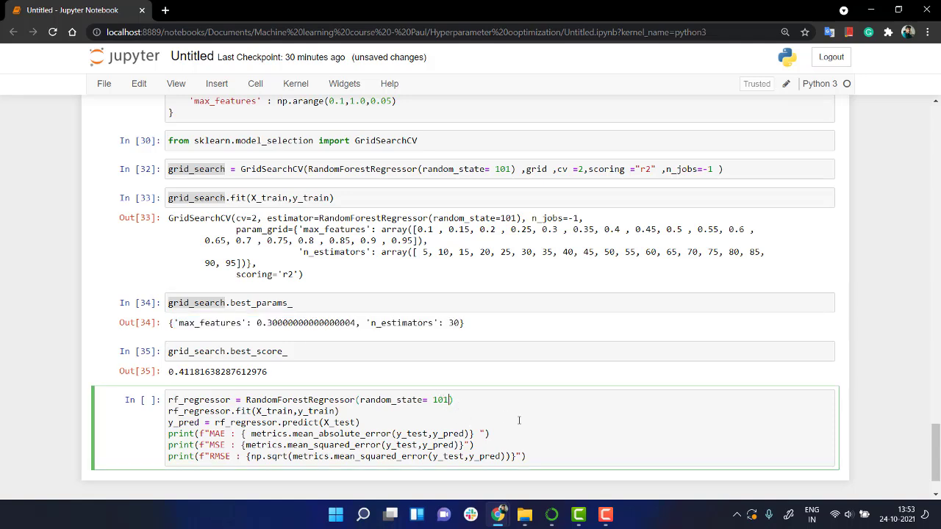
text(" ")
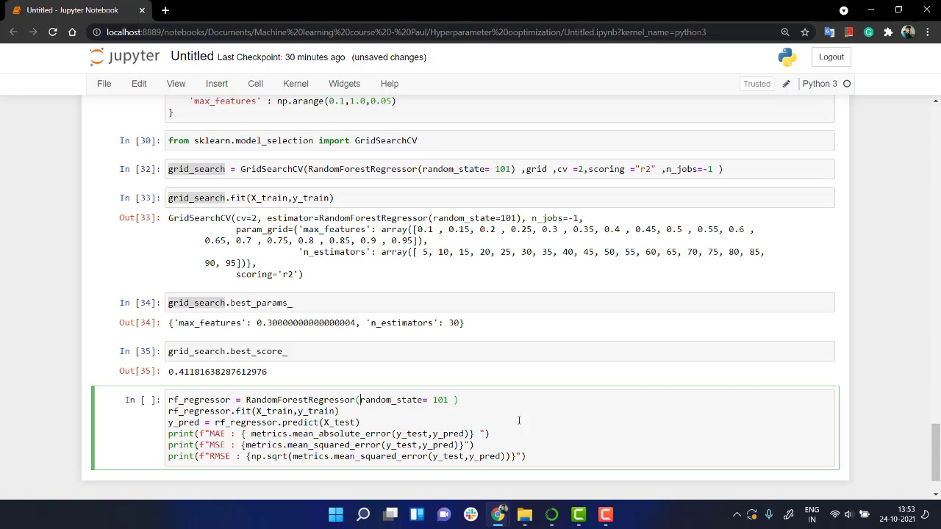
text('max_features': 0.30000000000000004, 'n_estimators': 30 ,)
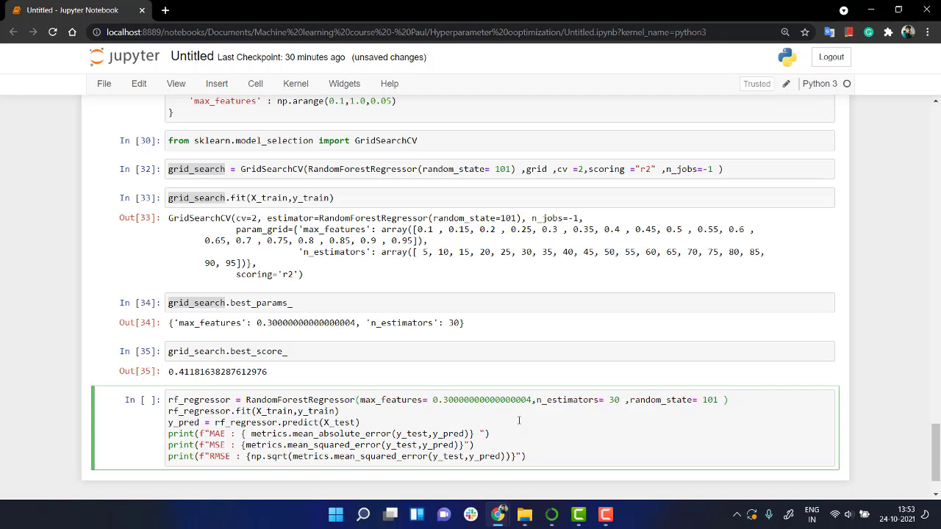
scroll(up, 3)
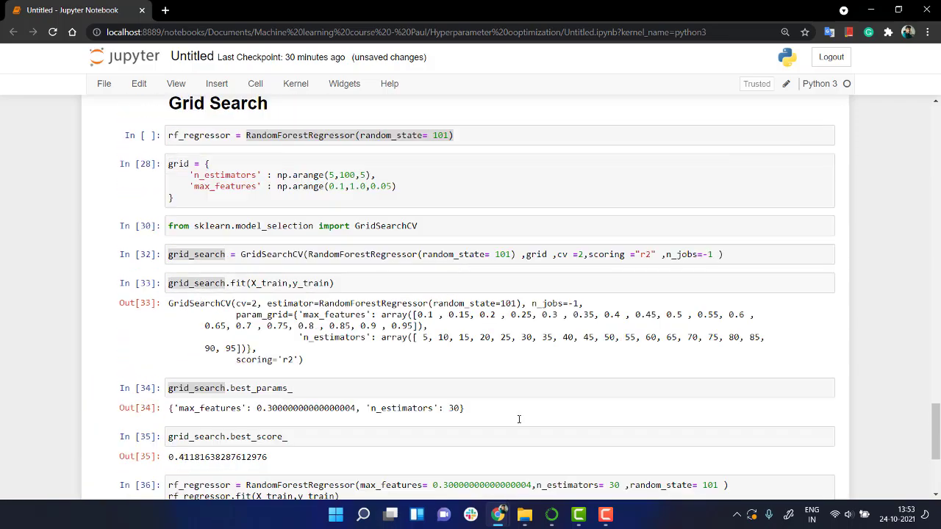
scroll(down, 3)
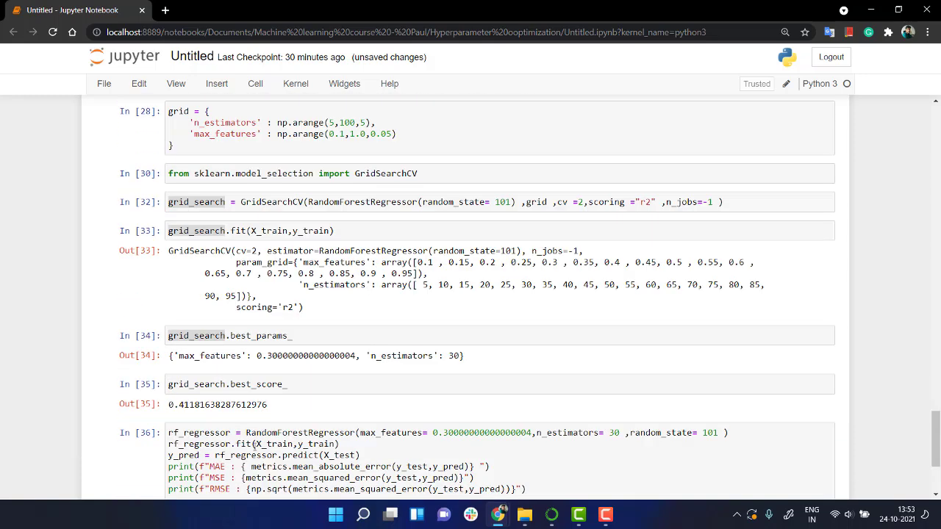
key(shift+enter)
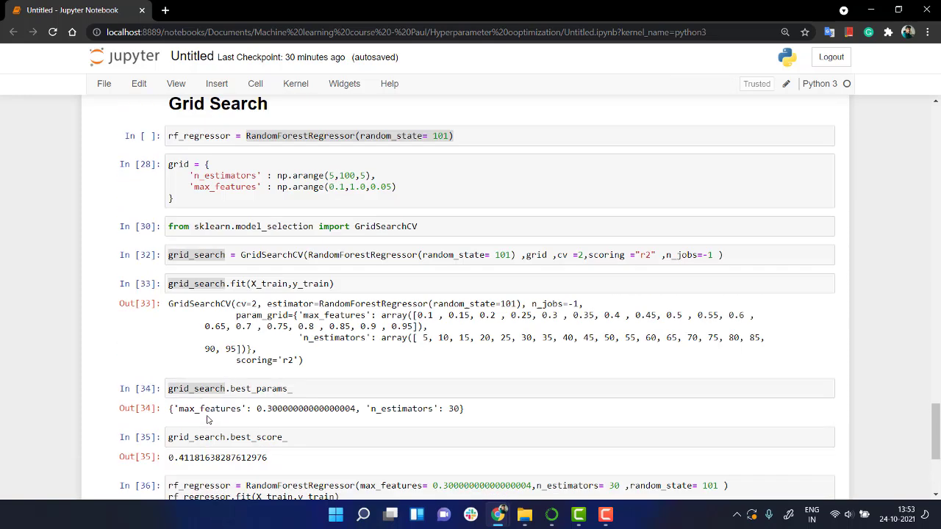
Step: Scroll between the original metrics (MAE 45.08, RMSE 56.01) and the tuned forest's MAE 44.41, RMSE 55.51 to compare
scroll(down, 3)
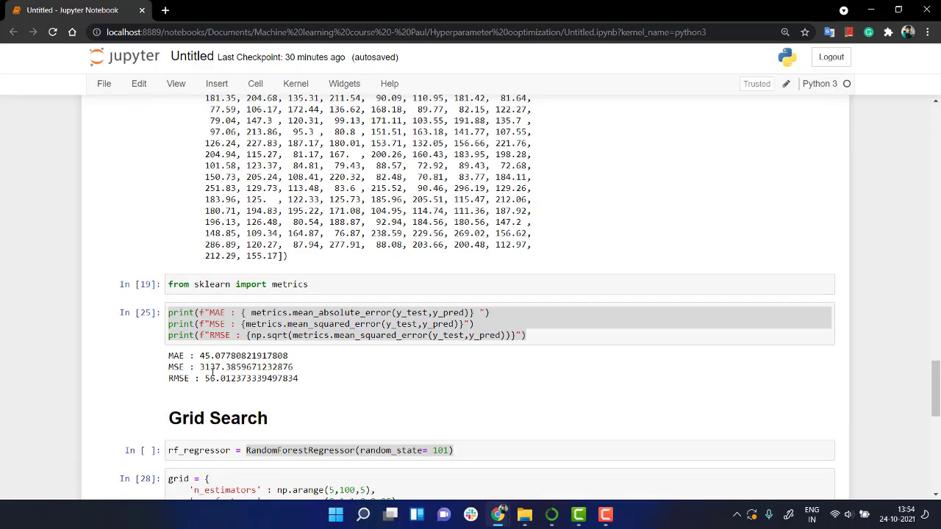
scroll(down, 3)
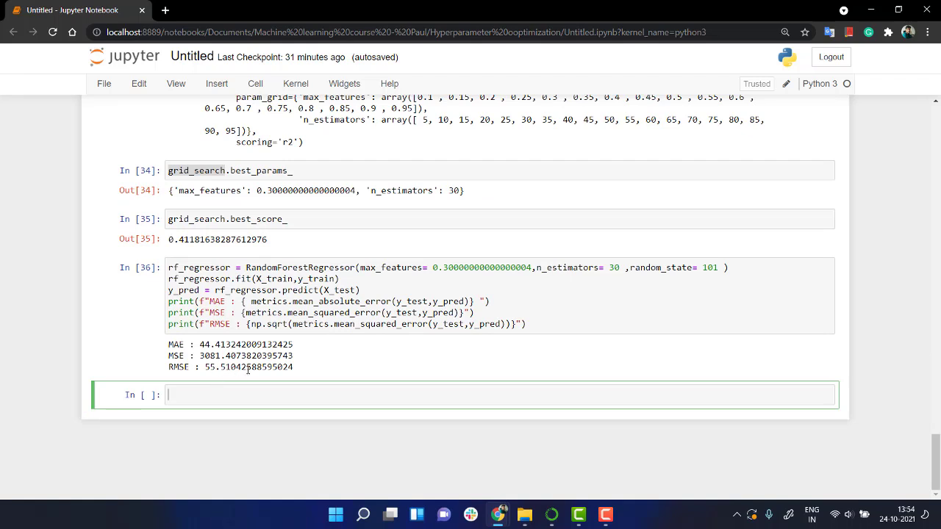
mouse_move(225, 362)
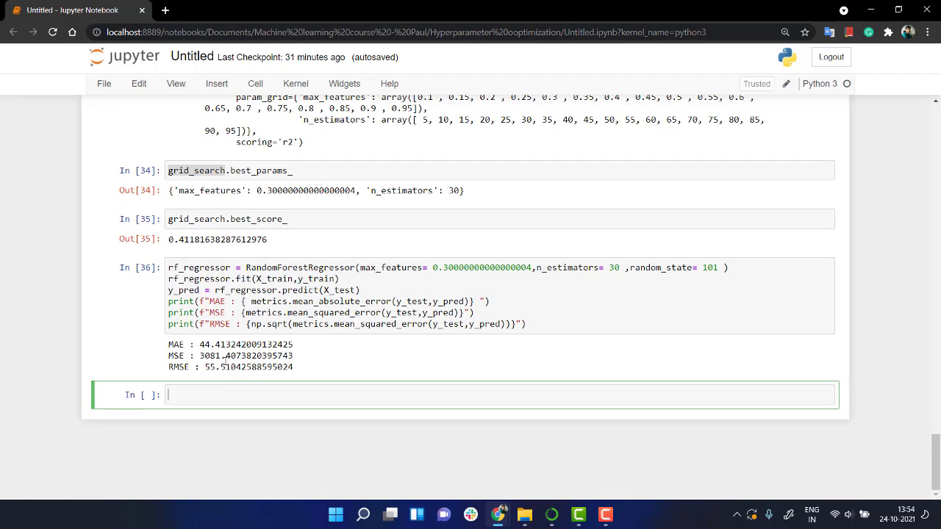
mouse_move(241, 391)
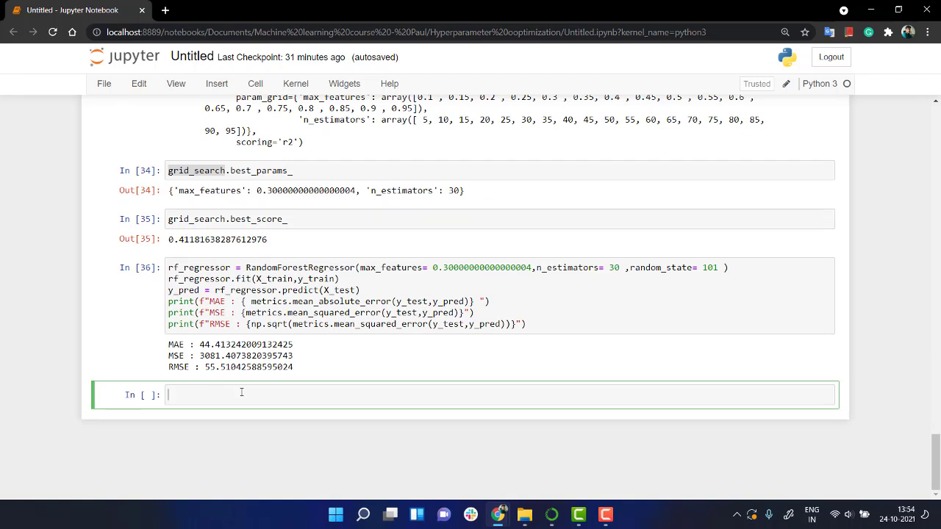